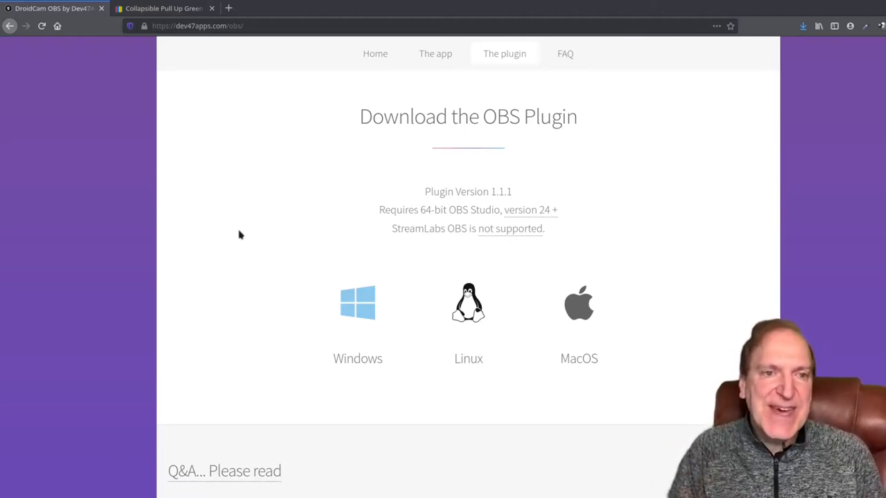
pyautogui.moveTo(204, 211)
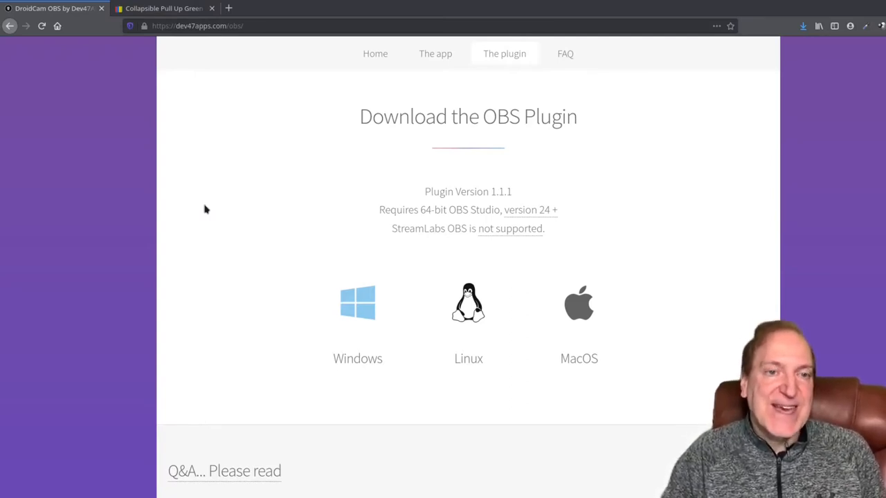
pyautogui.moveTo(197, 146)
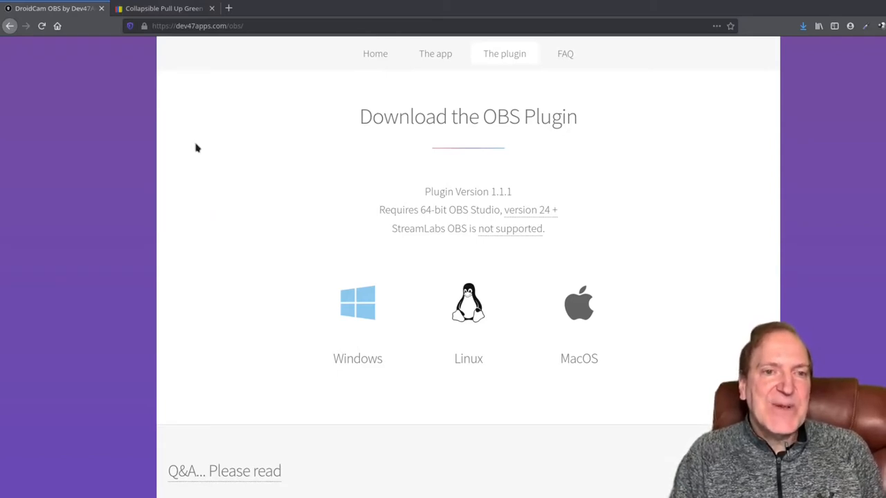
pyautogui.moveTo(194, 147)
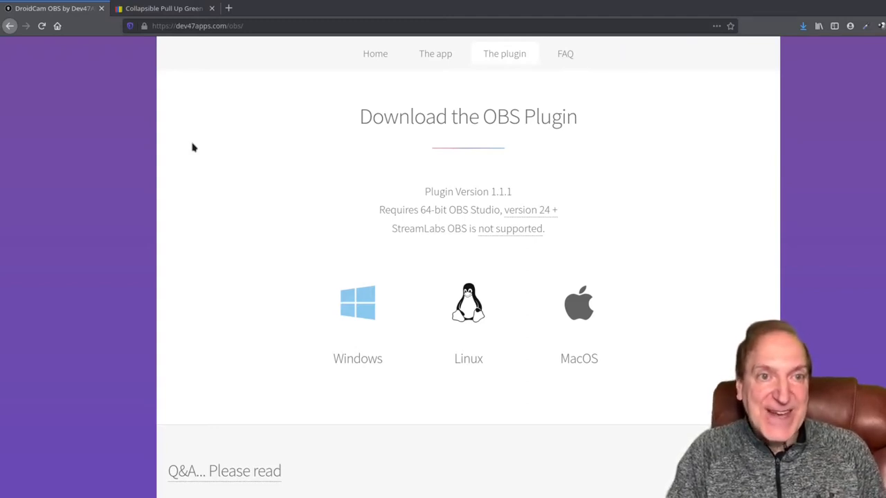
pyautogui.moveTo(172, 47)
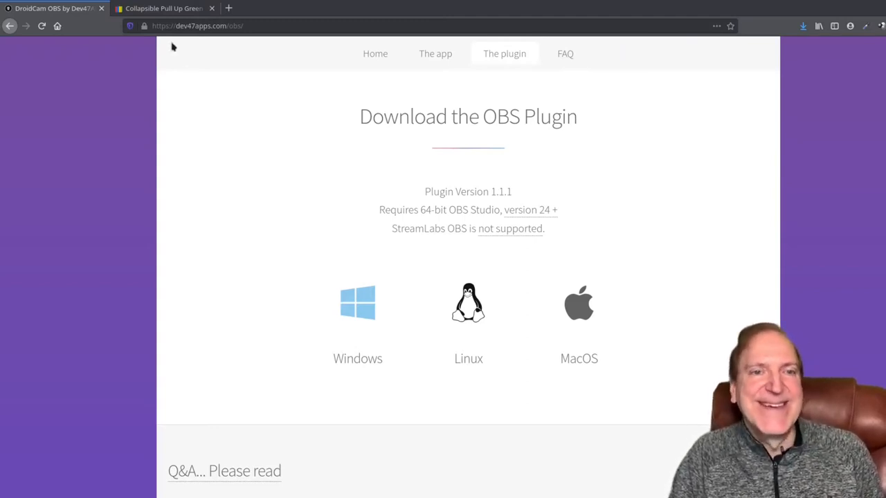
# Browse the eBay collapsible green screen listing, its zoomed image, $118.99 price and shipping details.
pyautogui.click(163, 8)
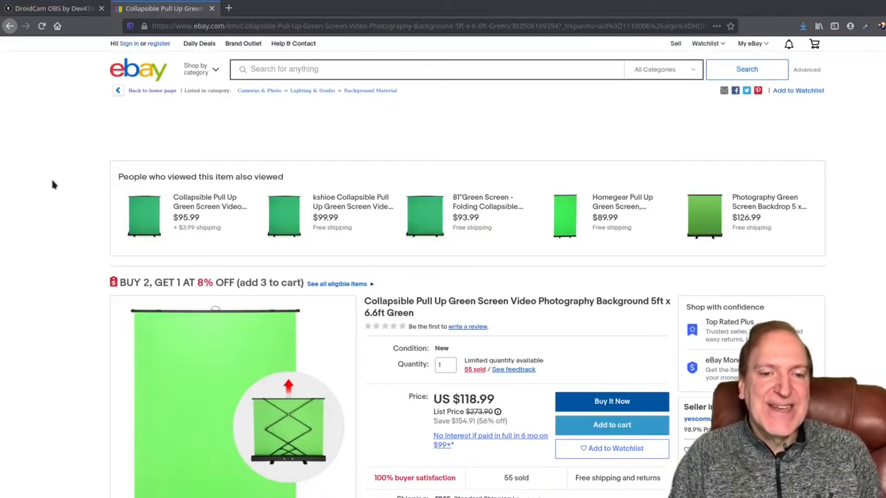
pyautogui.scroll(-3)
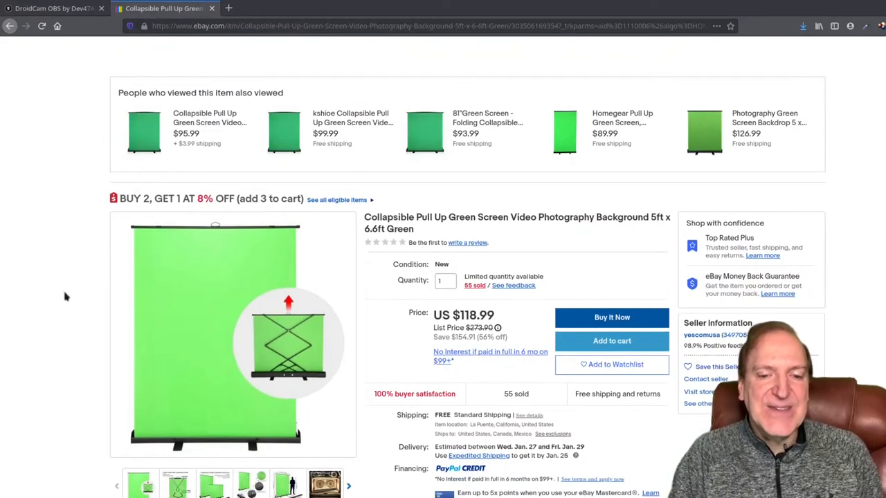
pyautogui.moveTo(27, 377)
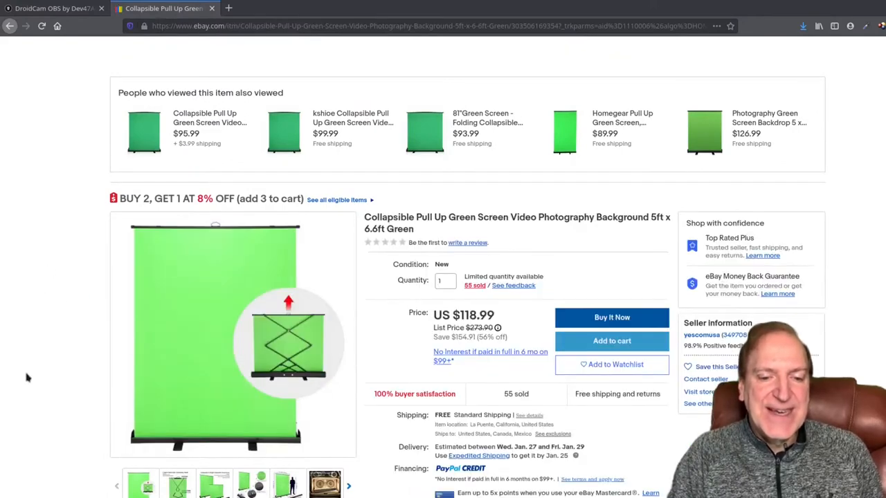
pyautogui.scroll(-3)
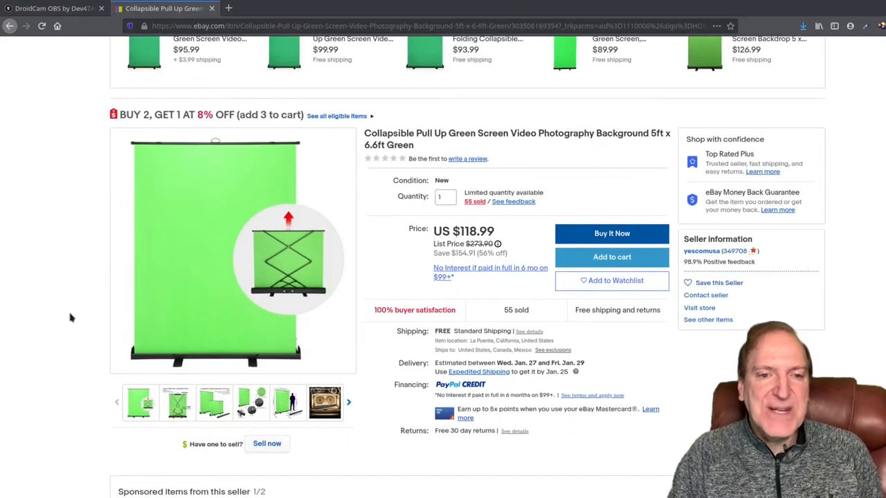
pyautogui.moveTo(312, 233)
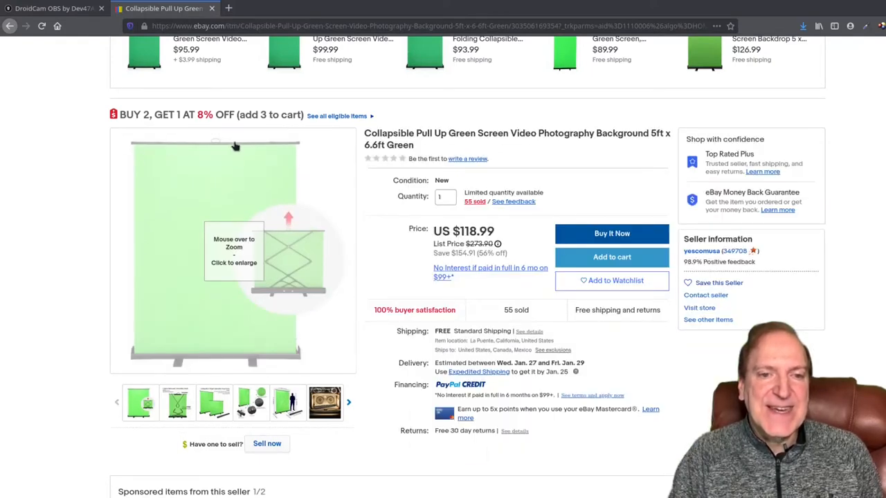
pyautogui.moveTo(175, 282)
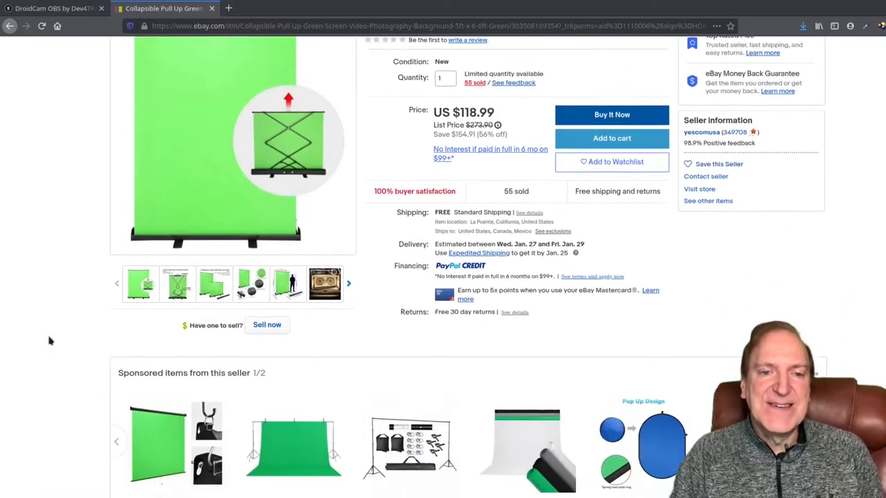
pyautogui.scroll(3)
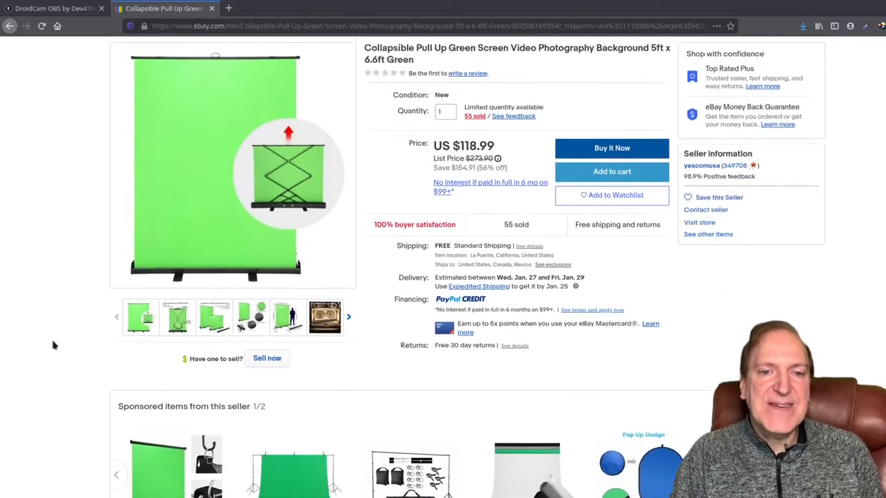
pyautogui.scroll(-3)
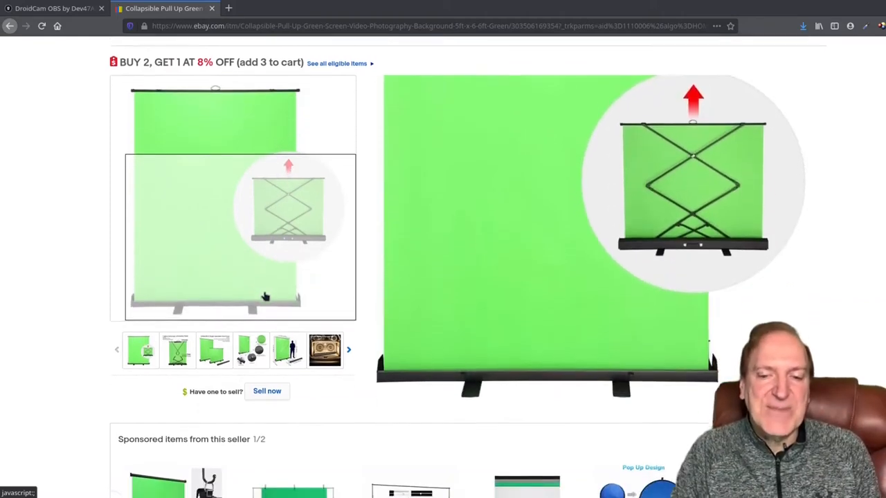
pyautogui.scroll(-3)
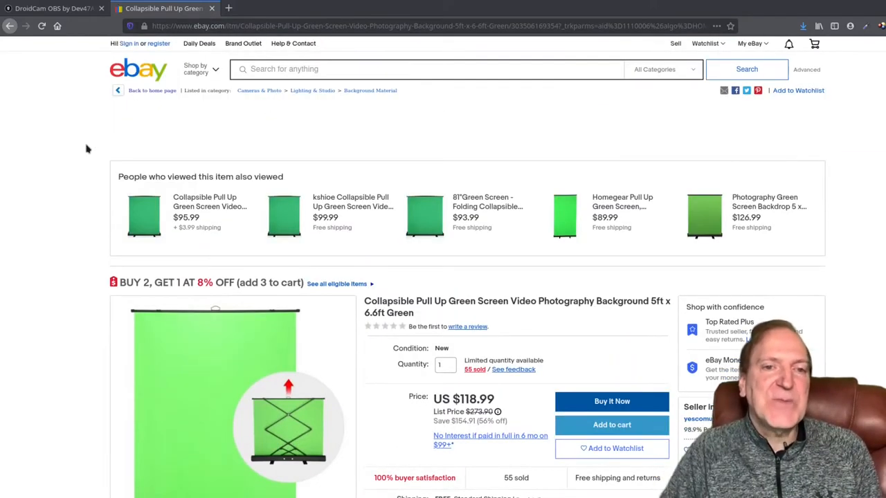
pyautogui.moveTo(89, 128)
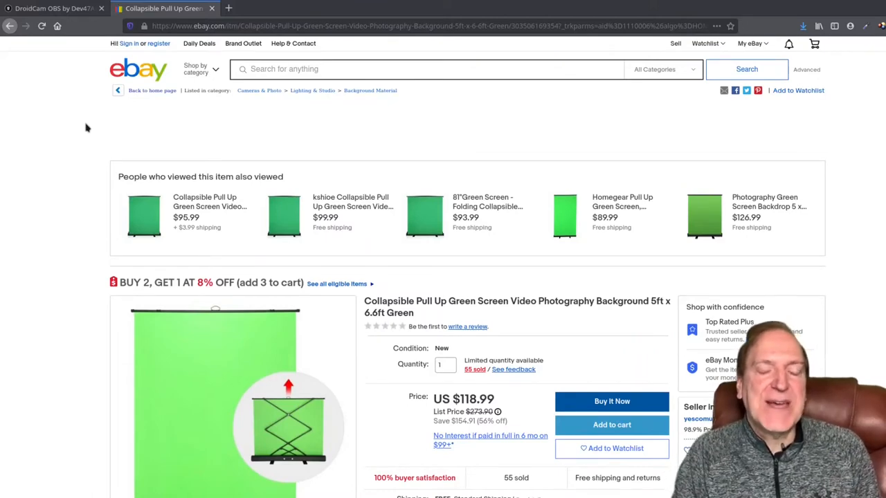
pyautogui.moveTo(235, 416)
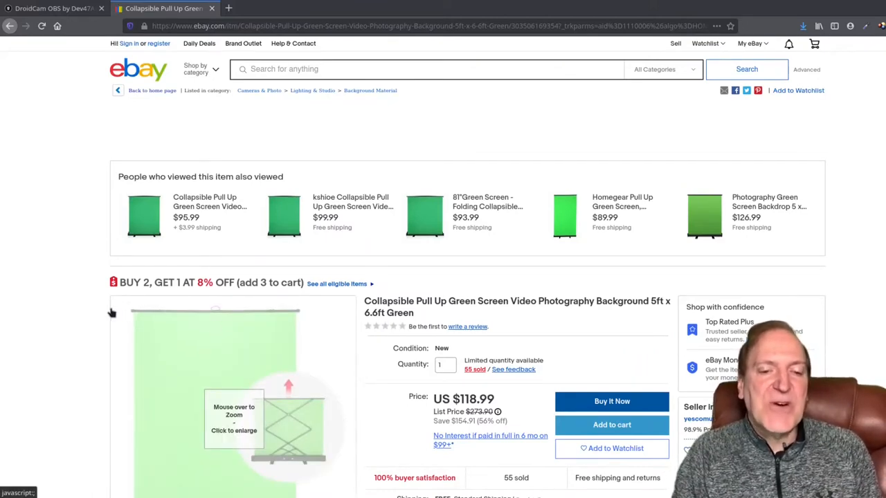
pyautogui.scroll(-3)
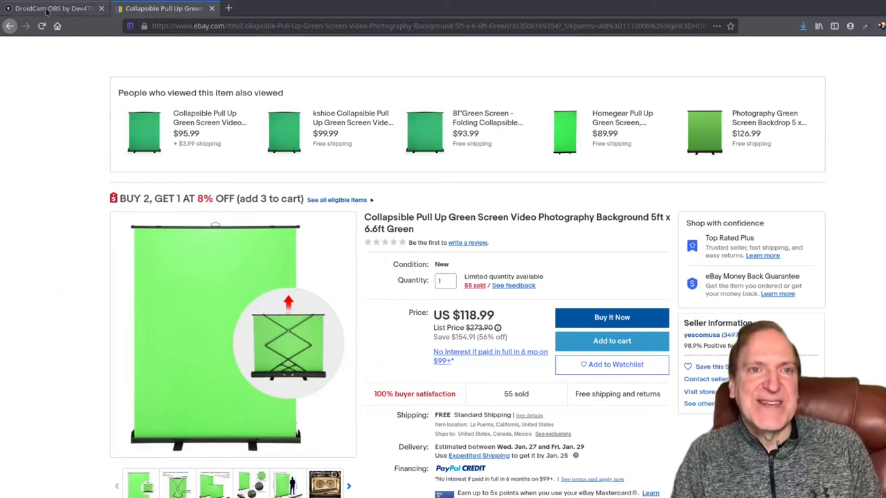
# Return to the DroidCam plugin page, then launch OBS Studio from the desktop icon.
pyautogui.click(53, 9)
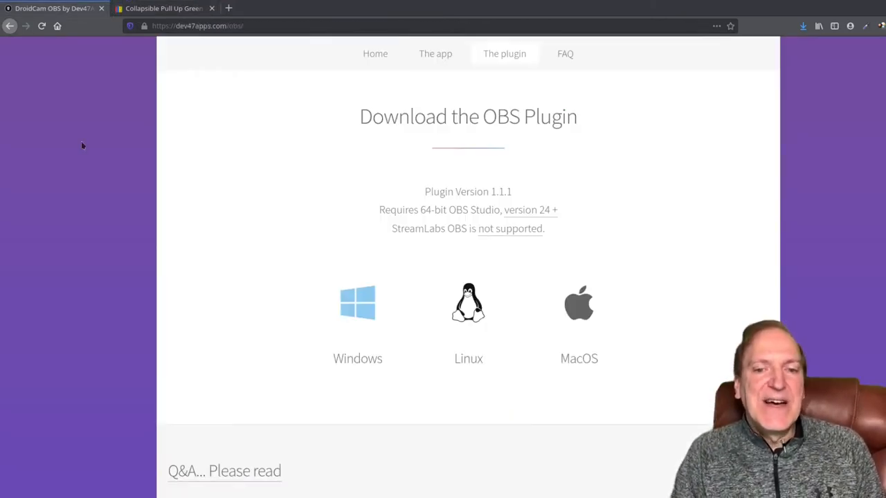
pyautogui.moveTo(111, 199)
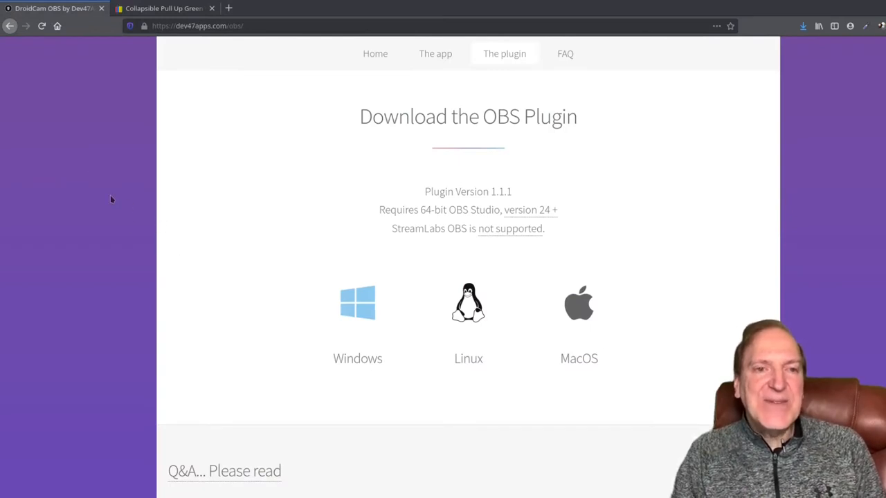
pyautogui.moveTo(110, 169)
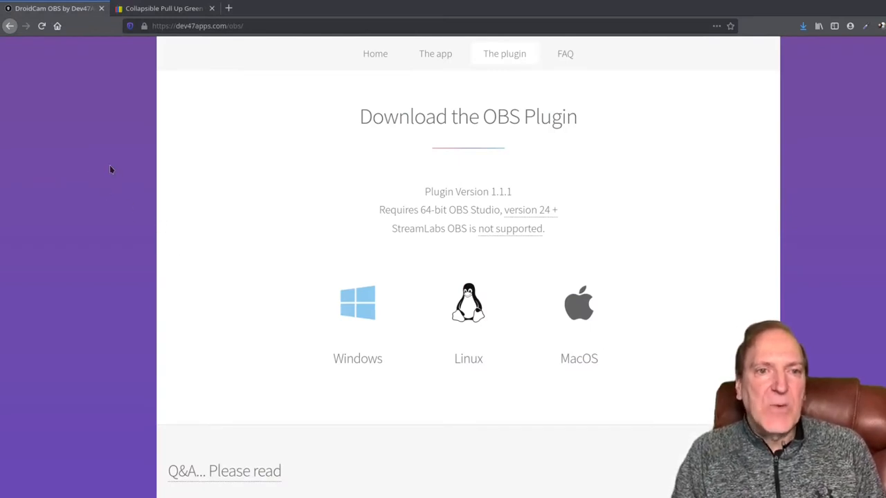
pyautogui.moveTo(136, 155)
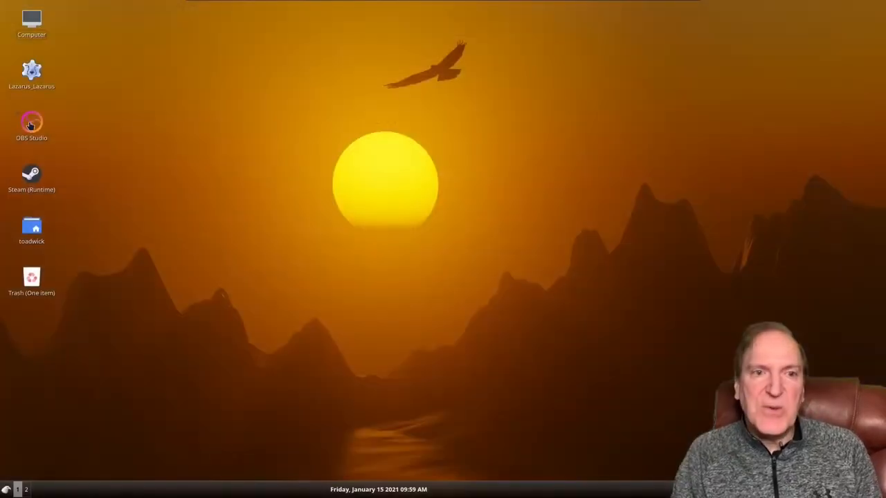
pyautogui.doubleClick(30, 122)
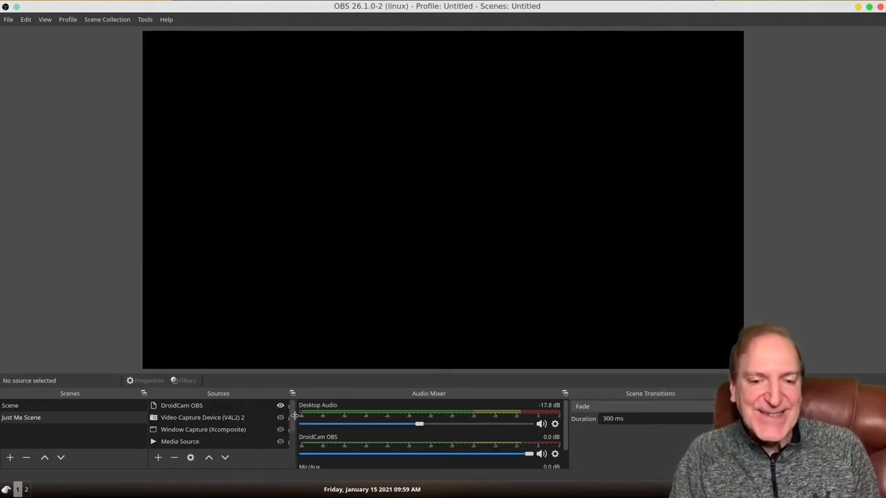
pyautogui.click(182, 404)
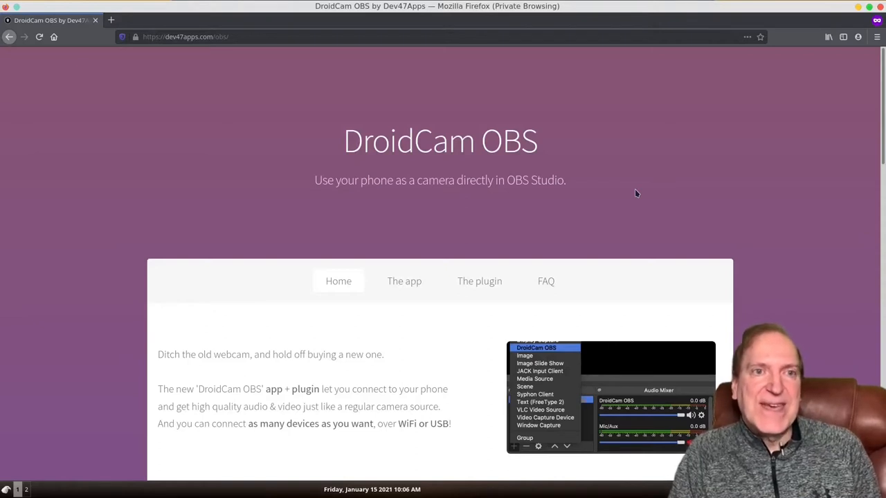
# Scroll the dev47apps page down to the Download the OBS Plugin section.
pyautogui.scroll(-3)
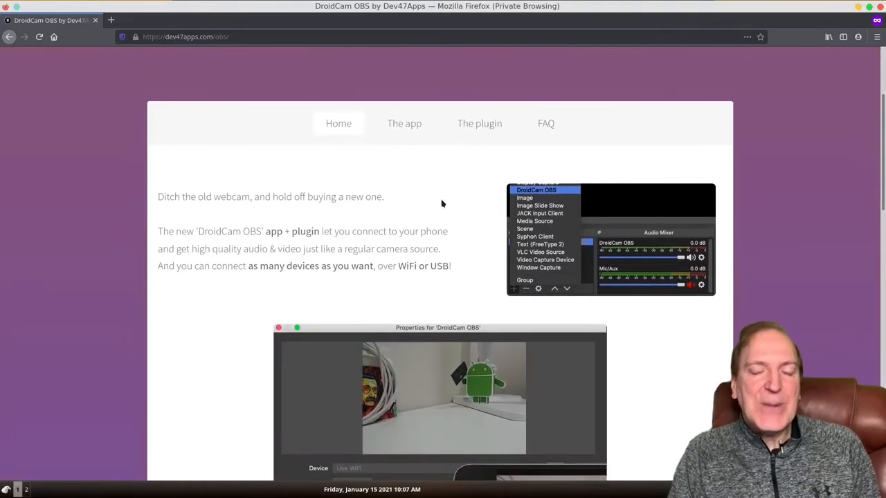
pyautogui.scroll(-3)
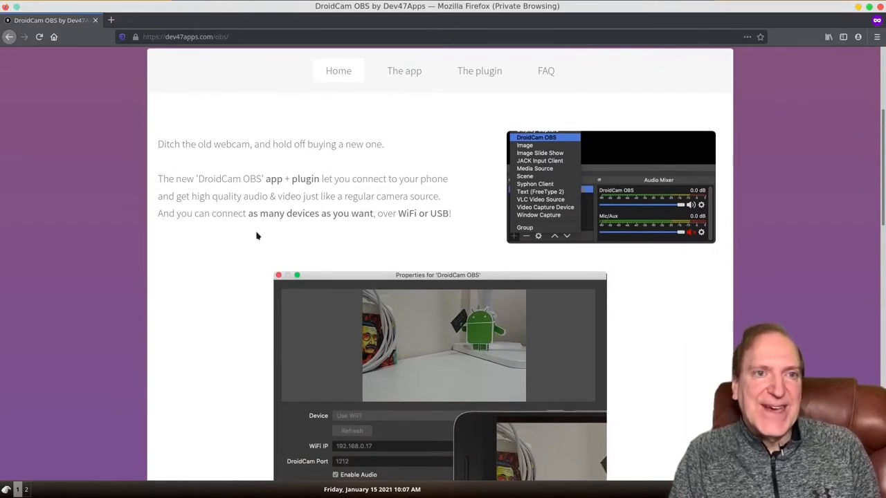
pyautogui.scroll(-3)
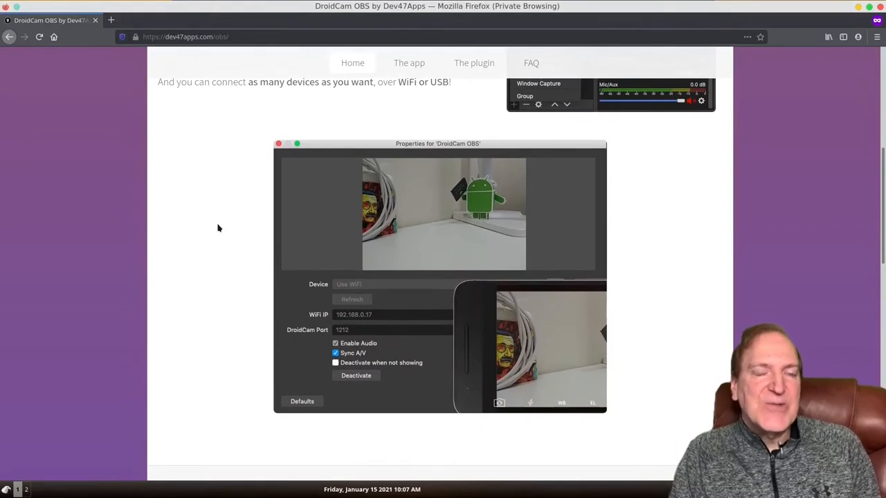
pyautogui.scroll(-3)
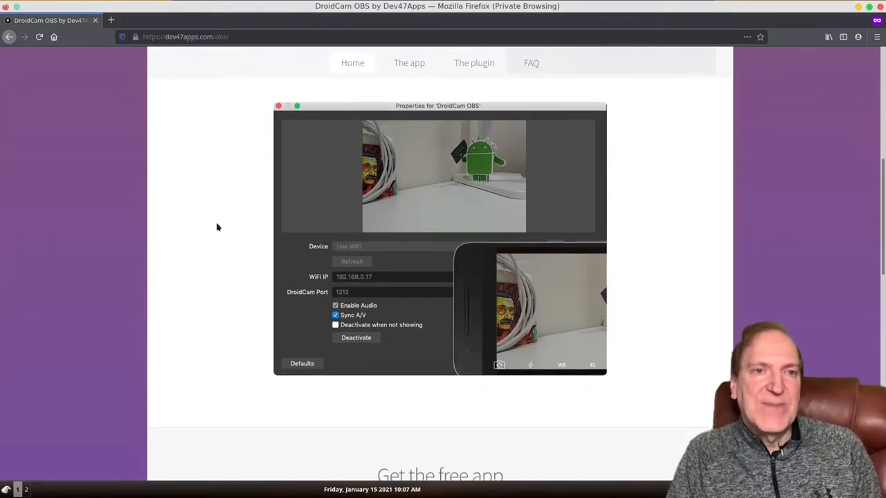
pyautogui.scroll(-3)
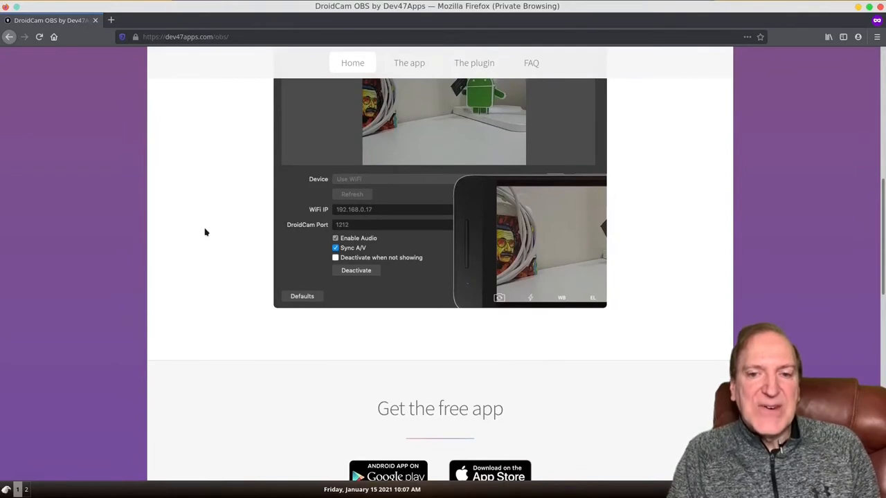
pyautogui.moveTo(310, 238)
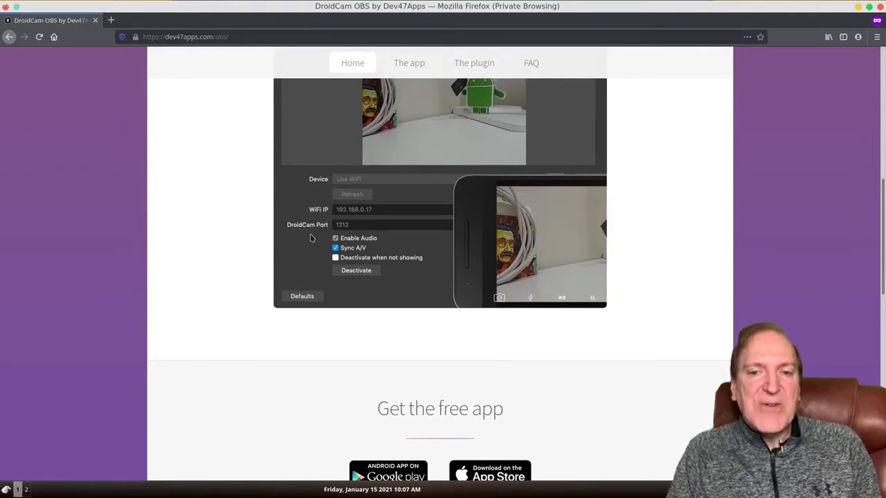
pyautogui.moveTo(386, 247)
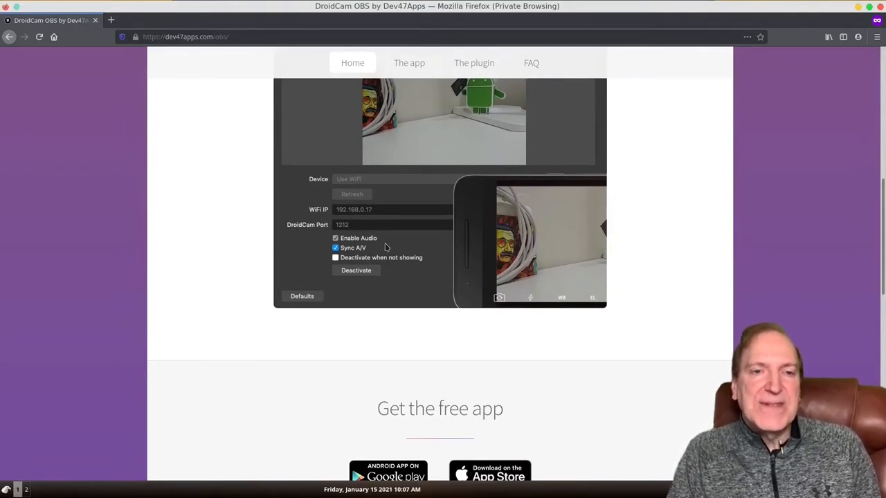
pyautogui.moveTo(369, 333)
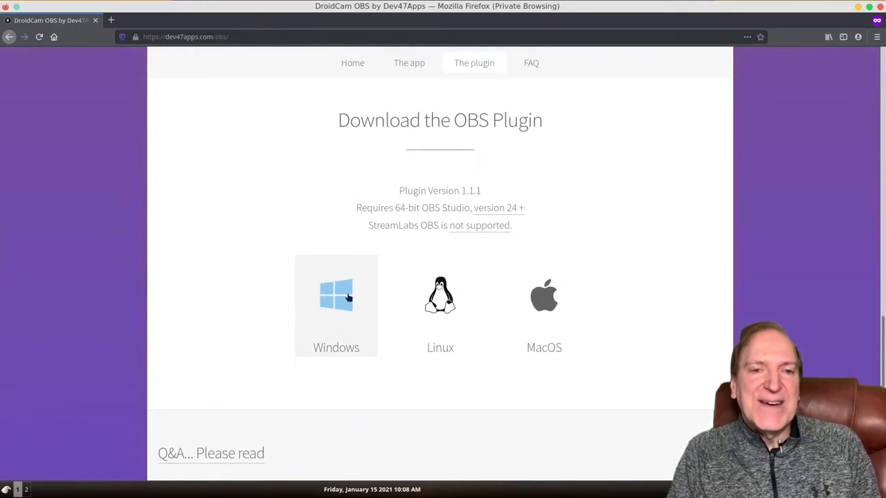
pyautogui.moveTo(446, 221)
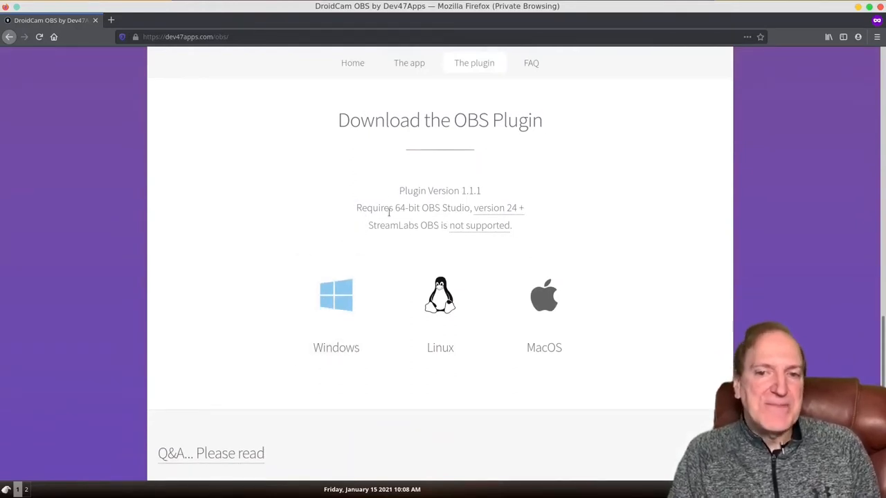
pyautogui.moveTo(512, 214)
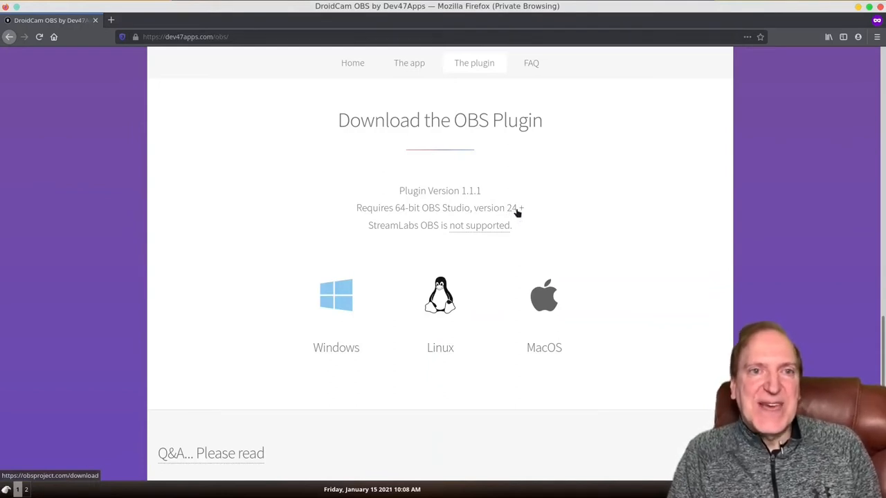
pyautogui.moveTo(440, 298)
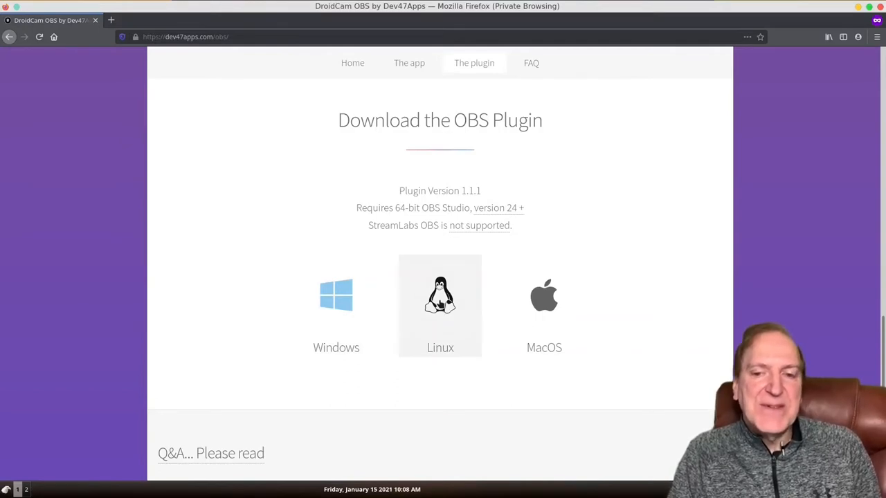
# Download the Linux plugin zip, extract it to Downloads and select install.sh in the extracted folder.
pyautogui.click(440, 298)
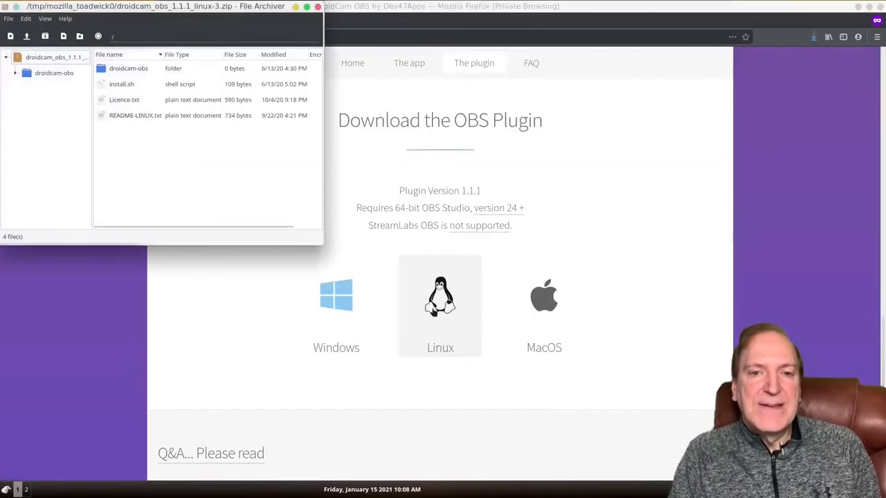
pyautogui.click(128, 67)
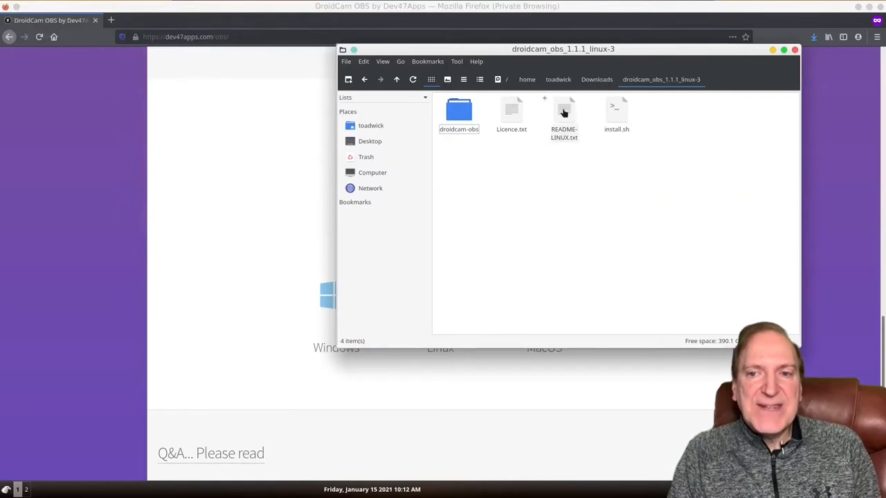
pyautogui.click(616, 110)
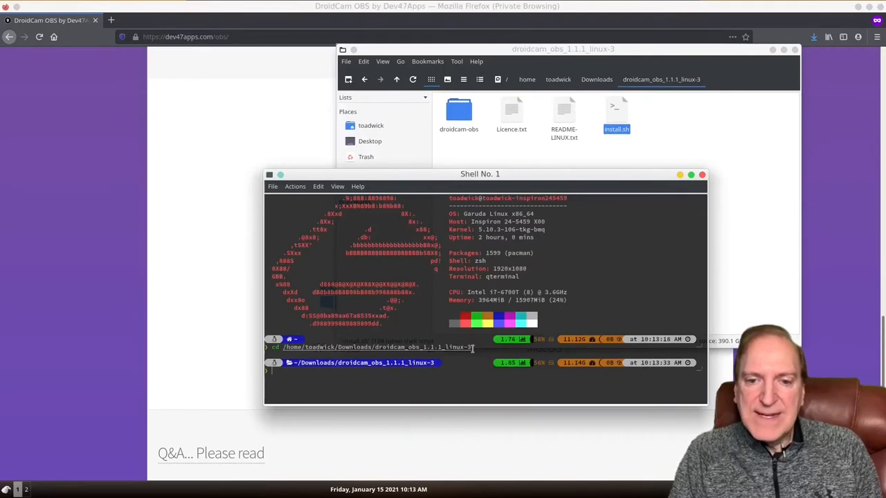
# Run install.sh with sudo in QTerminal to copy droidcam-obs into the OBS plugins folder.
pyautogui.write('sudo pacman -S playonlinux')
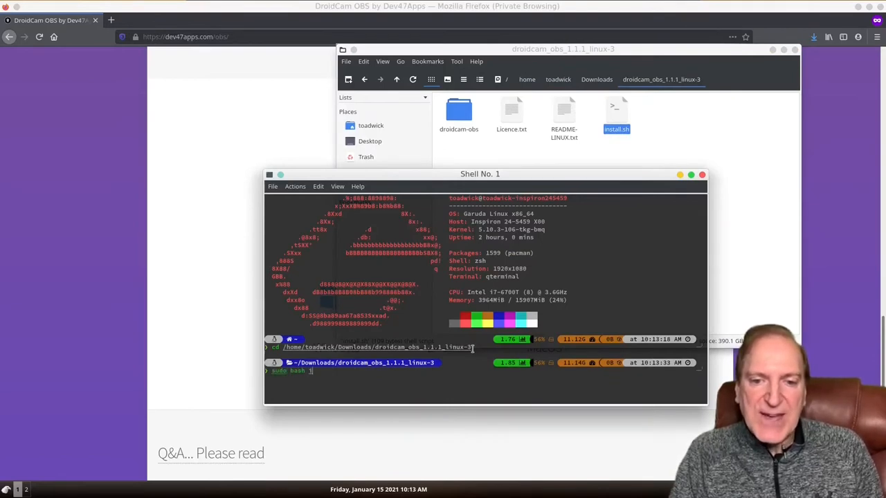
pyautogui.write('install.sh')
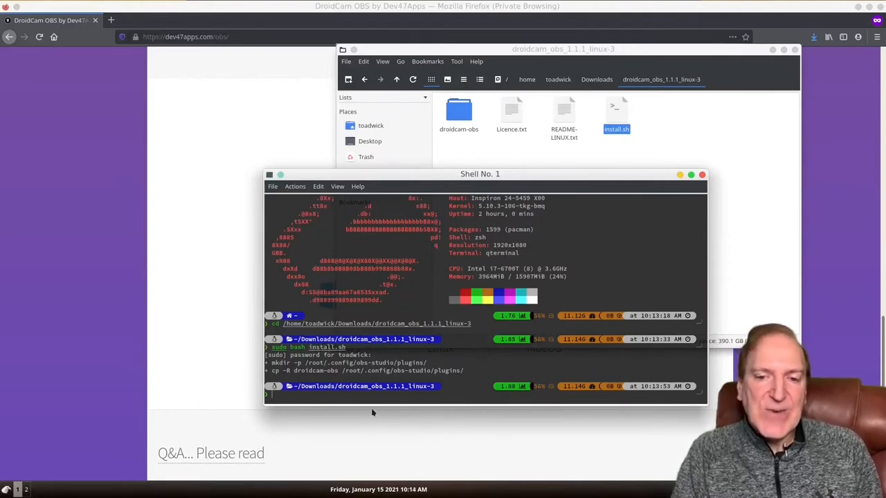
pyautogui.moveTo(215, 222)
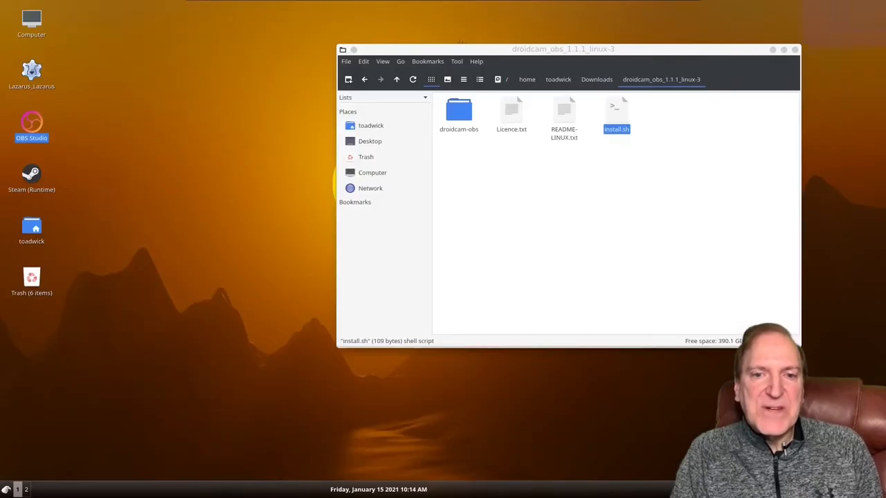
# Relaunch OBS Studio, confirm DroidCam OBS appears among source types and select that source.
pyautogui.click(795, 50)
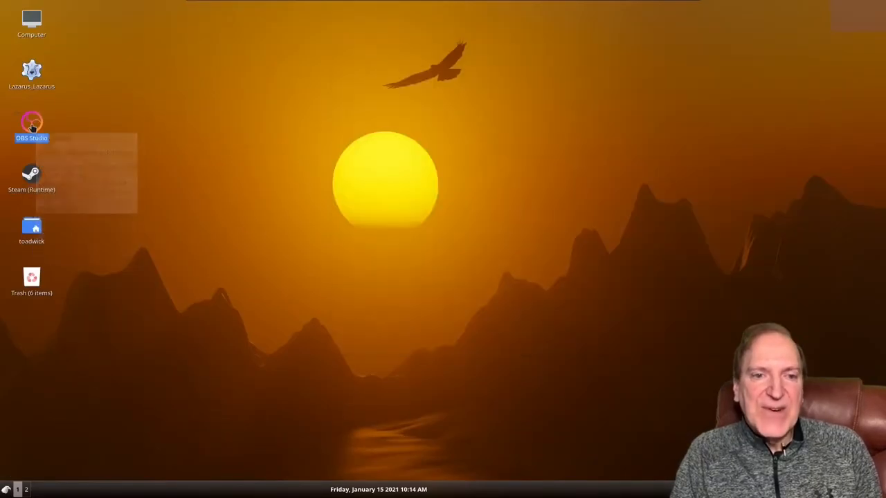
pyautogui.doubleClick(31, 122)
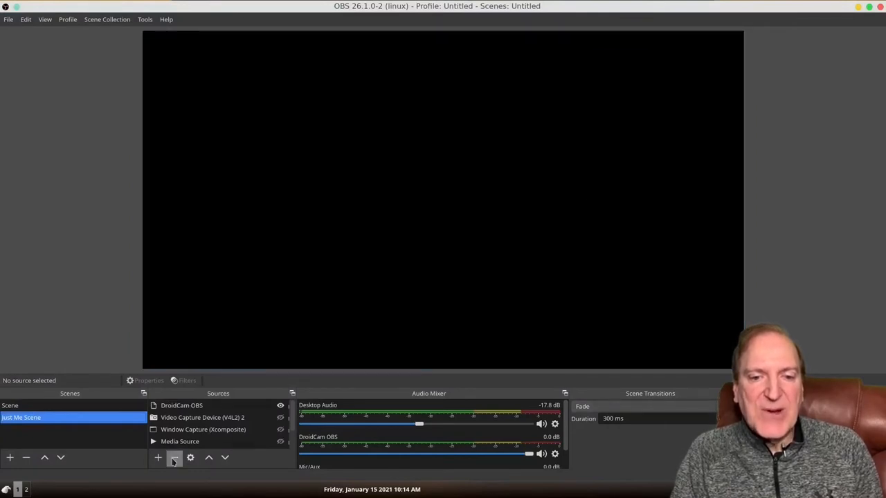
pyautogui.click(158, 456)
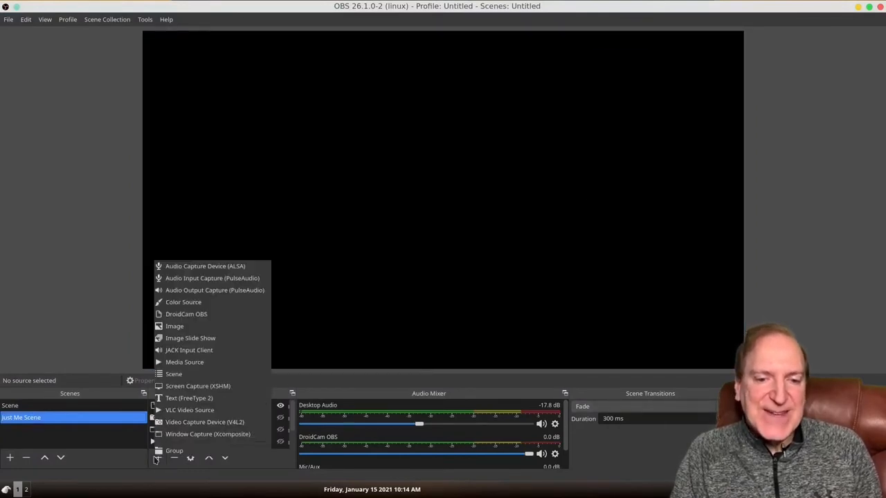
pyautogui.moveTo(191, 338)
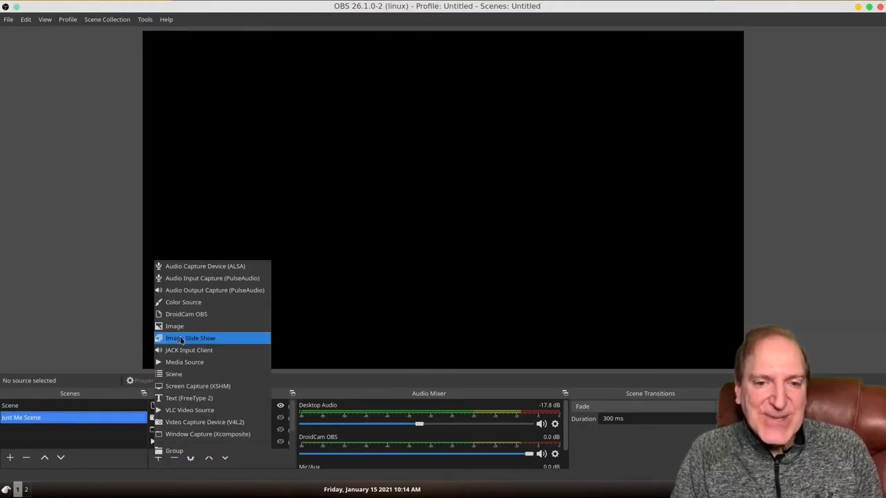
pyautogui.moveTo(185, 313)
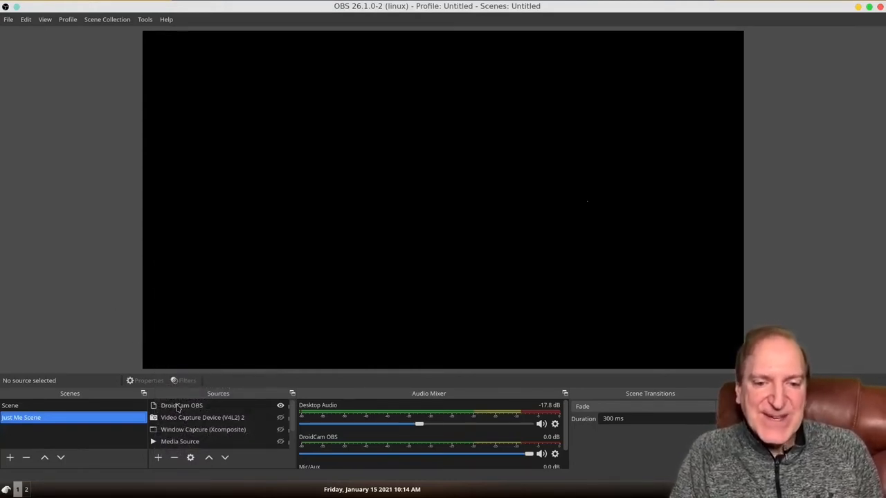
pyautogui.click(183, 404)
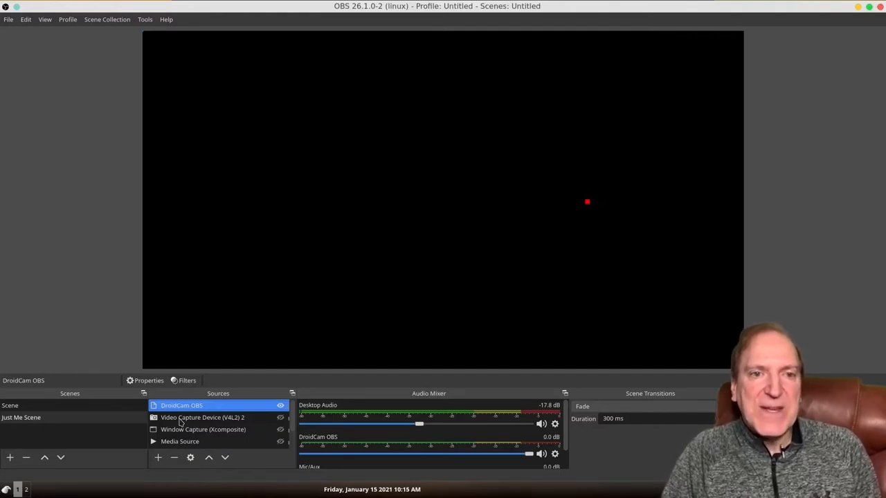
# Set the DroidCam OBS source to the phone at 192.168.0.11, port 4747, and activate it.
pyautogui.click(149, 381)
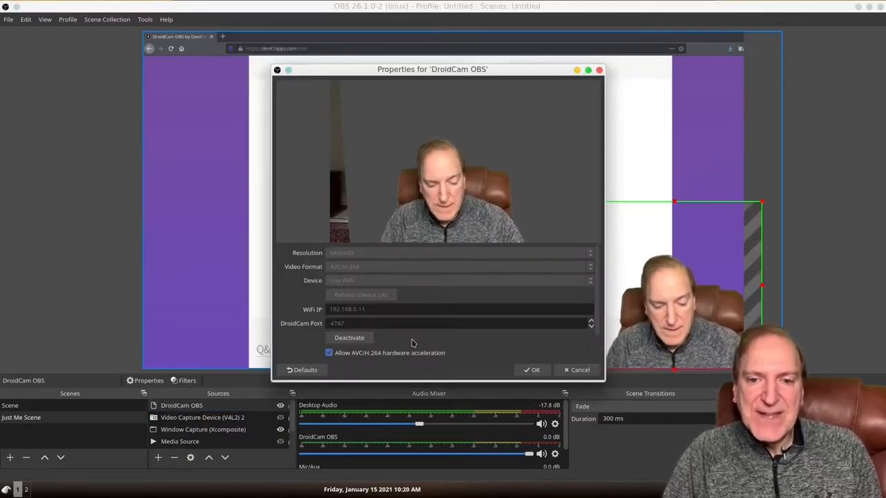
pyautogui.click(579, 370)
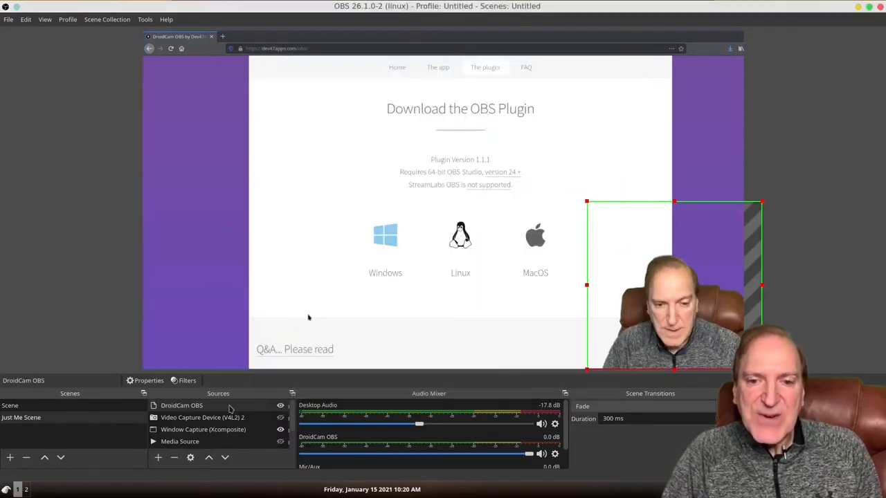
pyautogui.rightClick(181, 404)
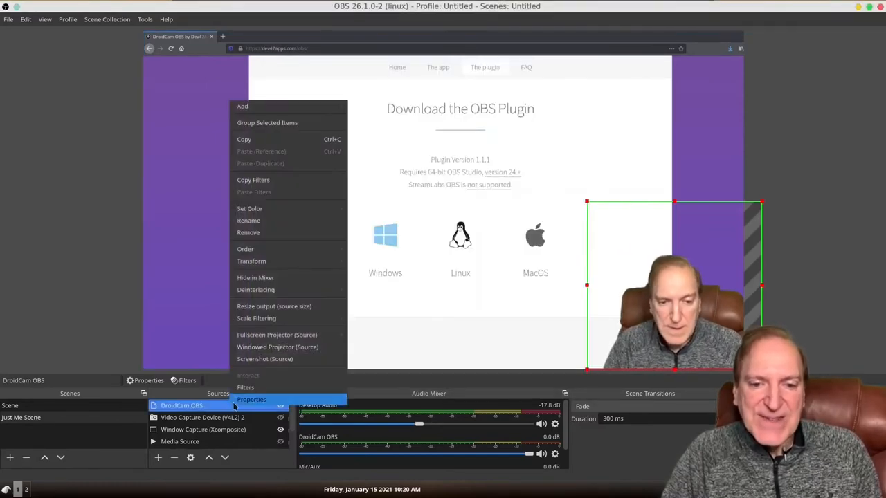
pyautogui.click(252, 399)
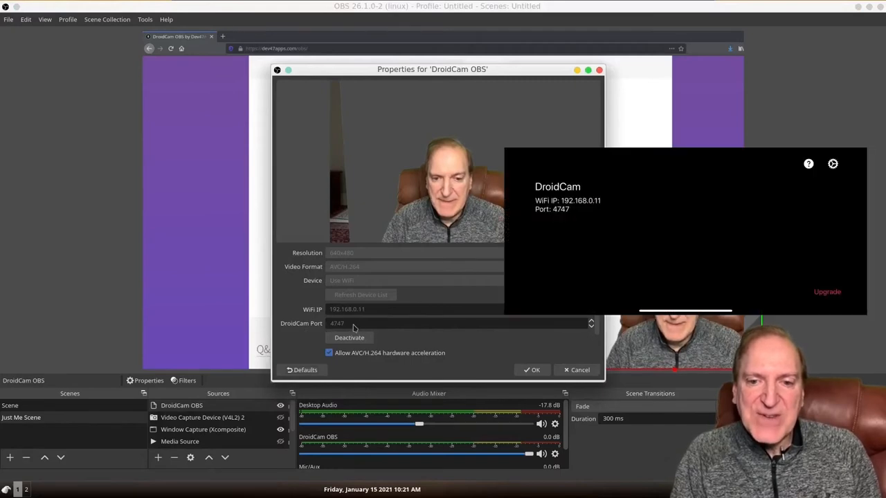
pyautogui.moveTo(450, 341)
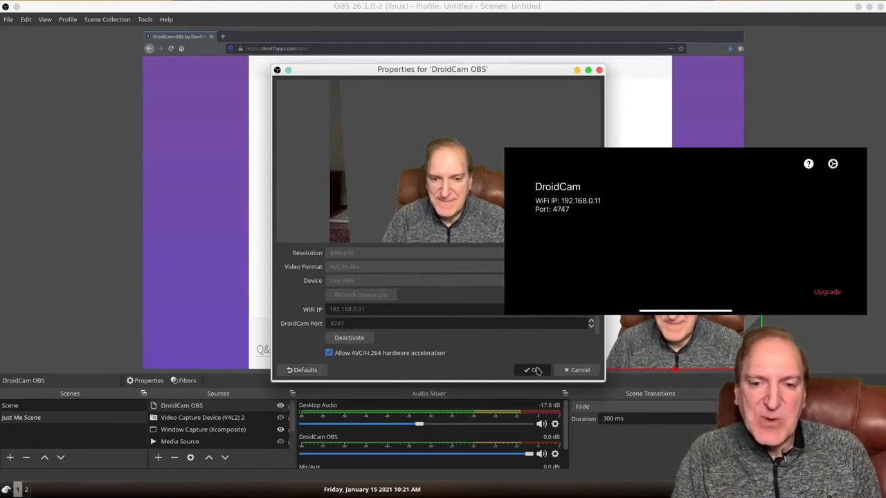
pyautogui.click(531, 370)
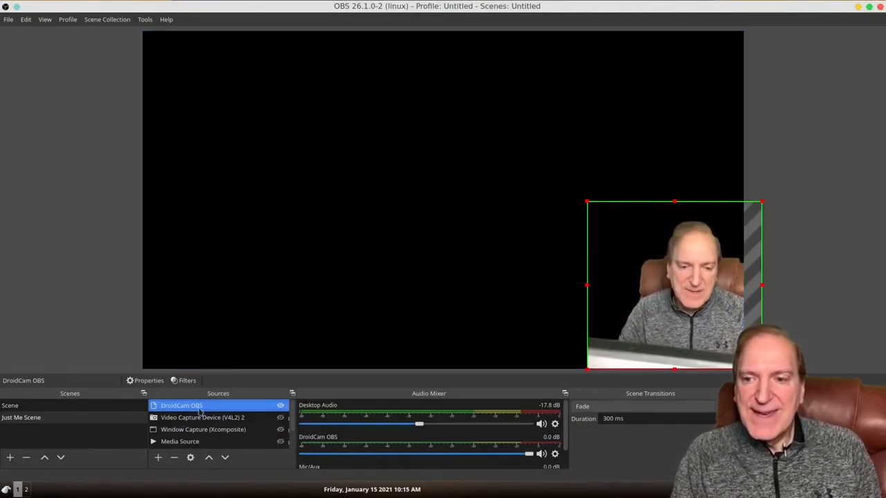
# Add a Chroma Key filter with its default name to the DroidCam OBS source.
pyautogui.click(185, 380)
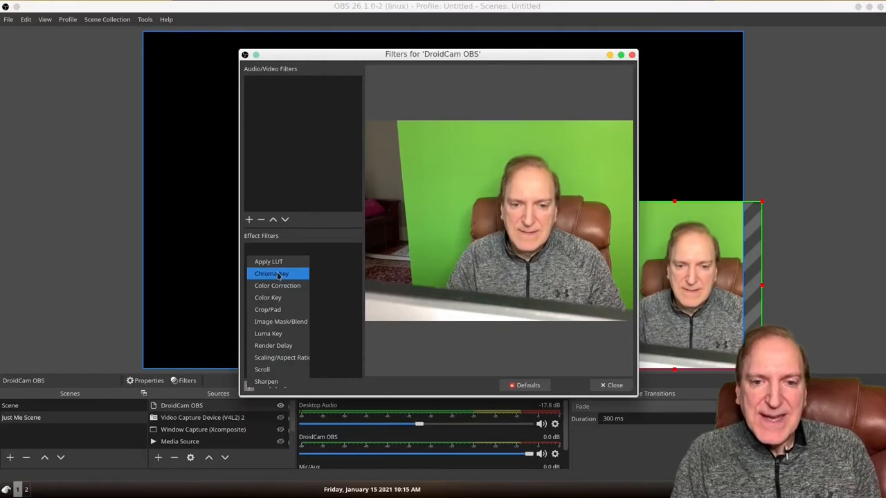
pyautogui.click(271, 274)
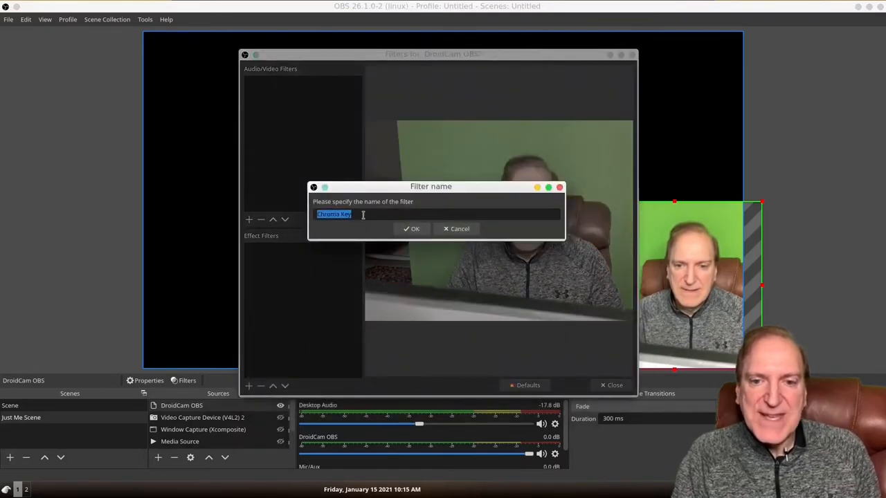
pyautogui.click(412, 230)
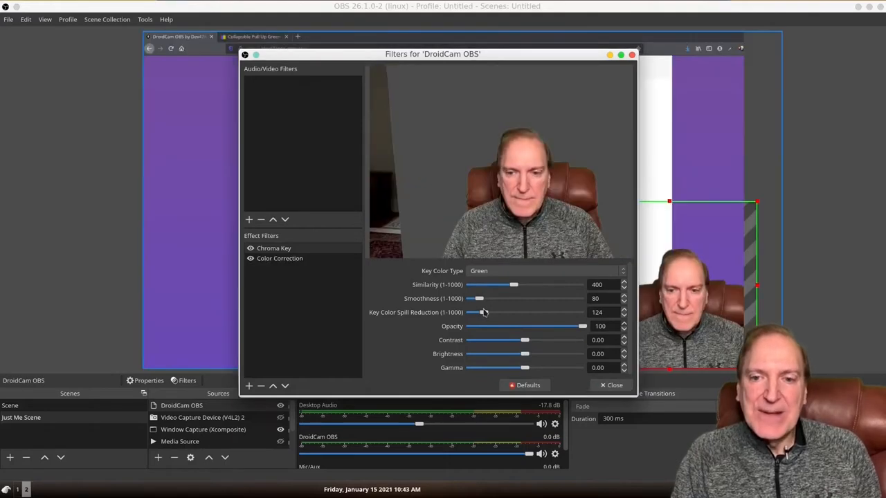
# Try the Color Correction opacity from near-transparent back up to full 100.
pyautogui.moveTo(483, 313); pyautogui.dragTo(482, 313)
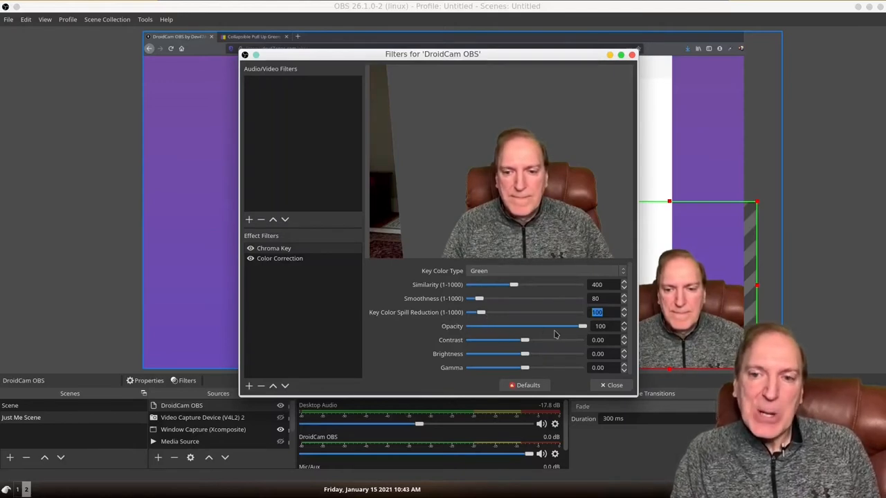
pyautogui.moveTo(582, 326); pyautogui.dragTo(551, 326)
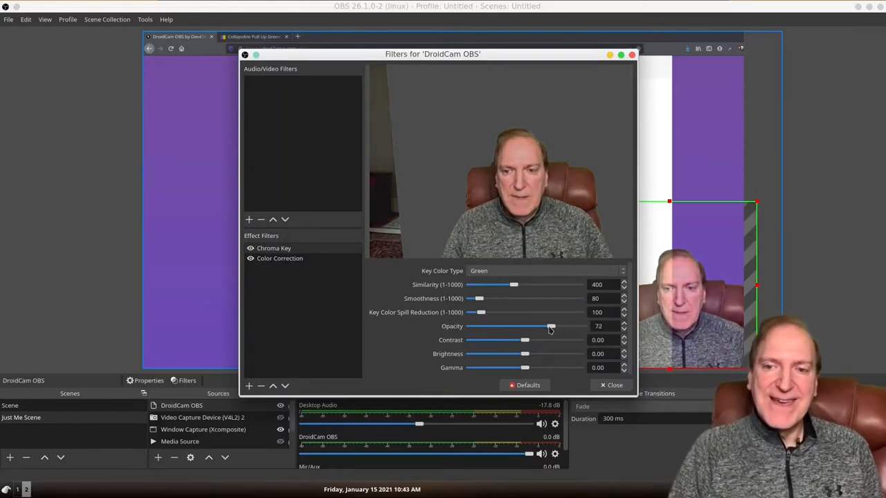
pyautogui.moveTo(551, 327); pyautogui.dragTo(474, 327)
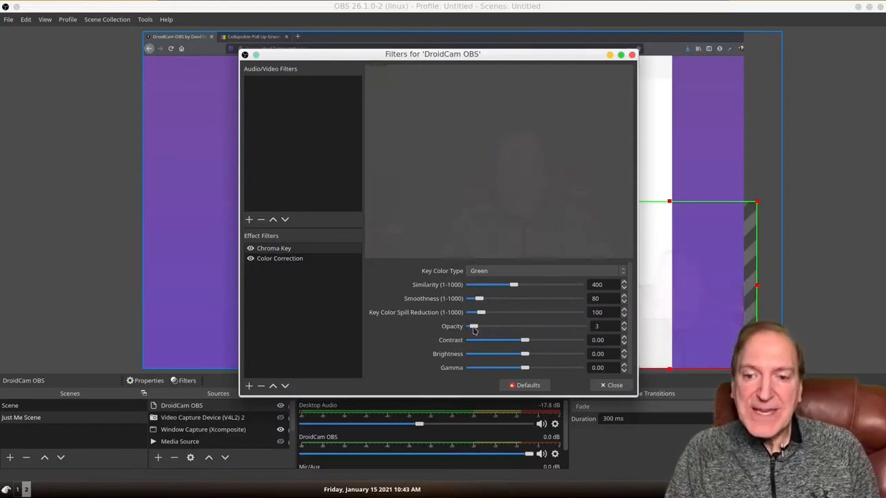
pyautogui.moveTo(474, 327); pyautogui.dragTo(497, 326)
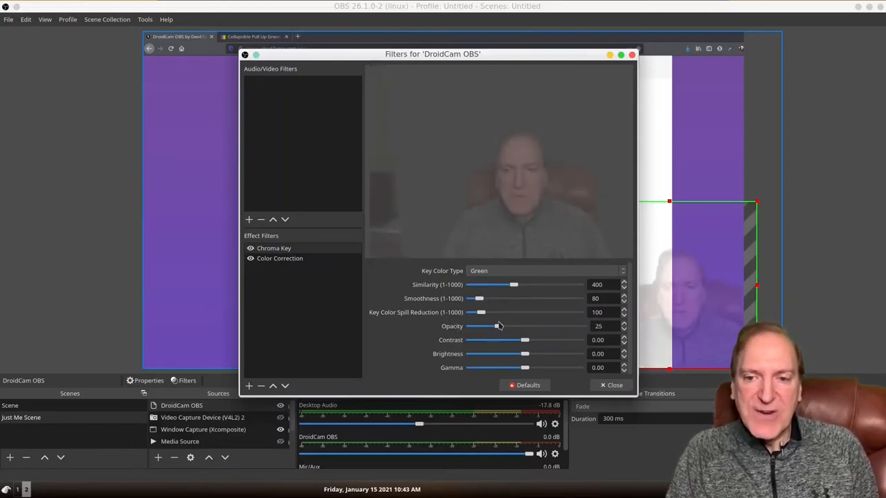
pyautogui.moveTo(498, 327); pyautogui.dragTo(575, 327)
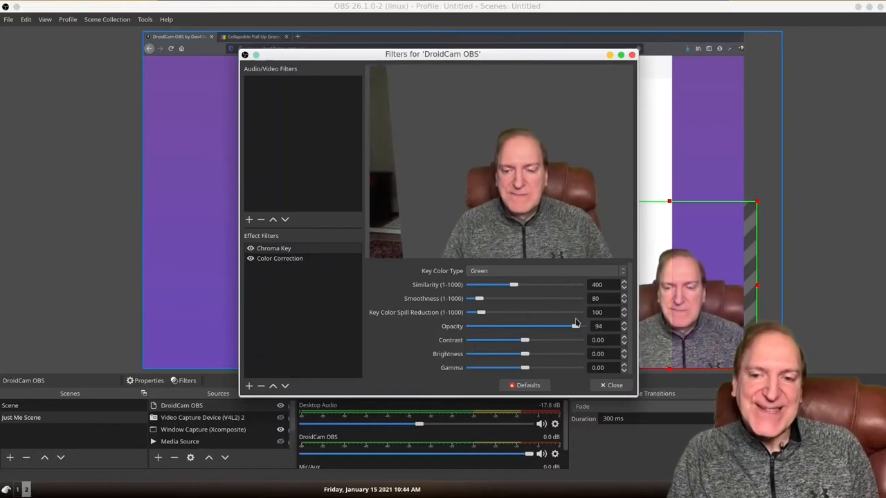
pyautogui.moveTo(576, 326); pyautogui.dragTo(585, 327)
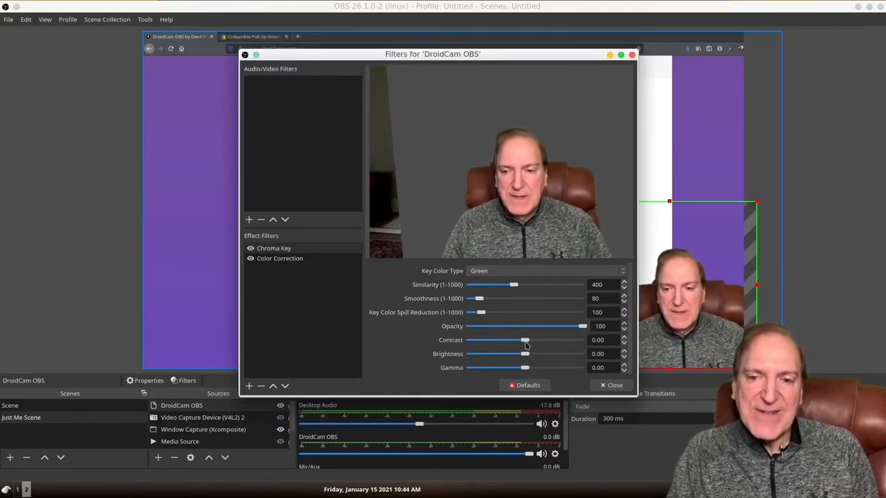
# Test contrast around -0.16, brightness and gamma, reset to defaults and leave the filters window.
pyautogui.moveTo(526, 340); pyautogui.dragTo(512, 341)
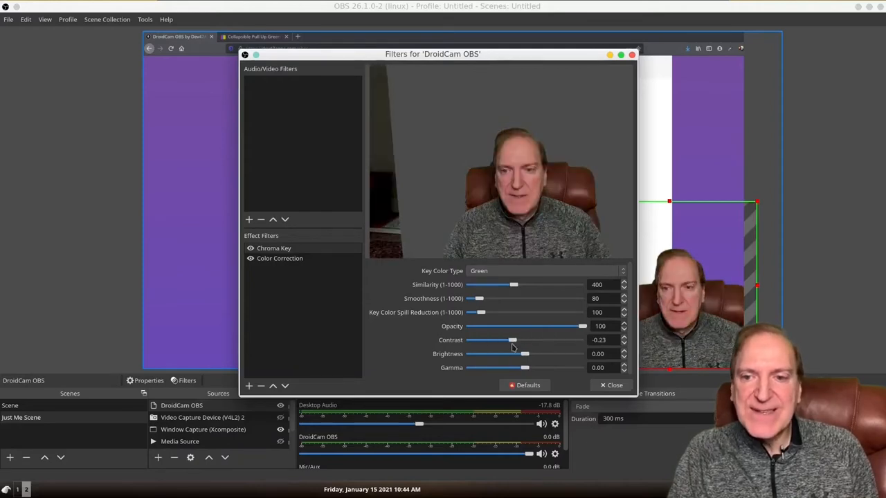
pyautogui.moveTo(514, 340); pyautogui.dragTo(518, 340)
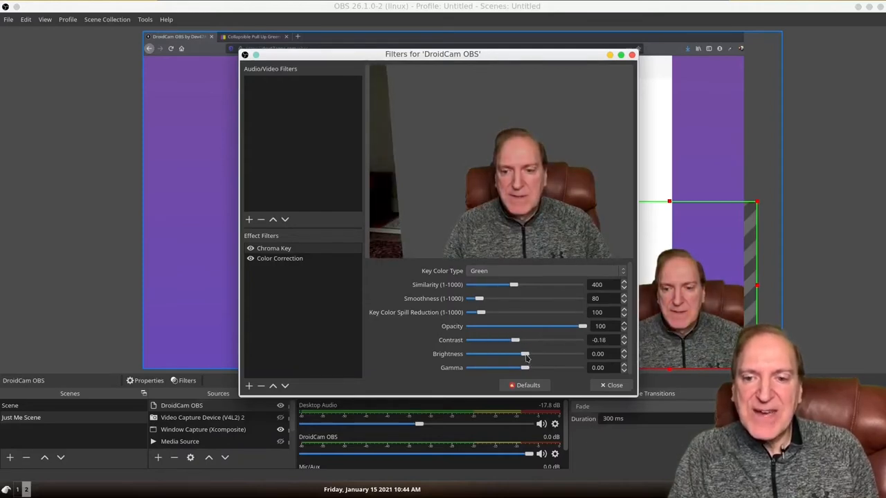
pyautogui.moveTo(525, 354); pyautogui.dragTo(515, 354)
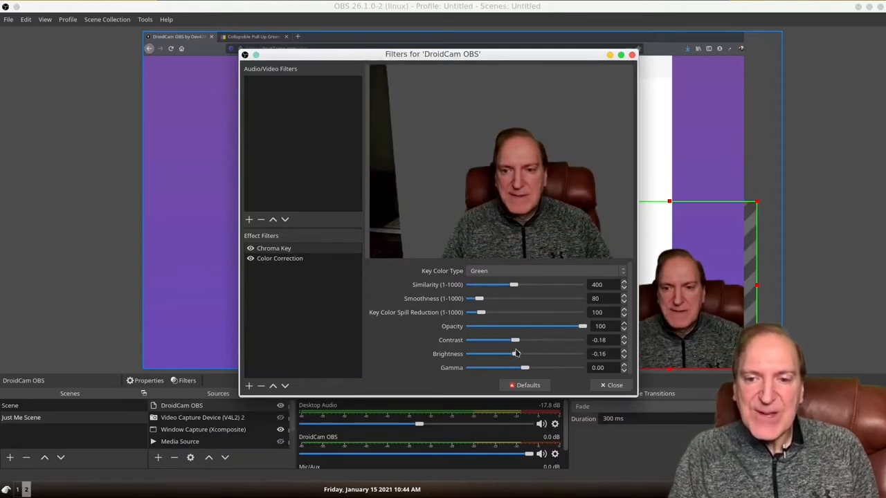
pyautogui.moveTo(525, 369); pyautogui.dragTo(510, 368)
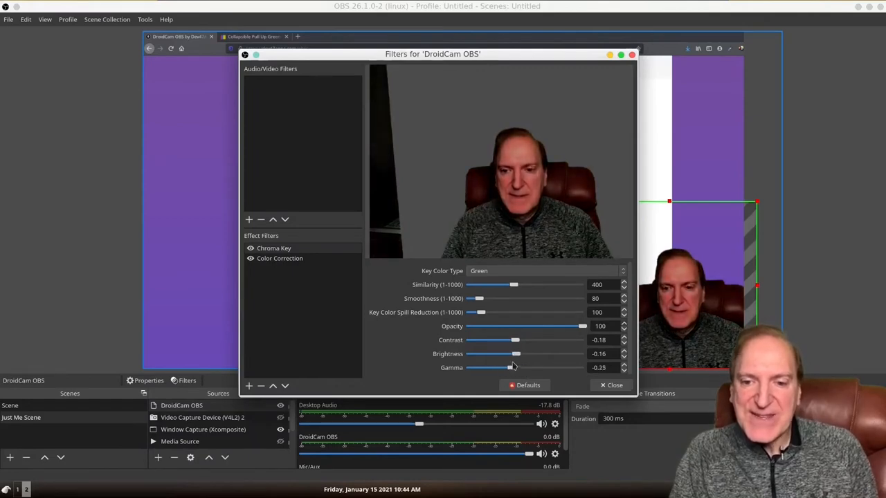
pyautogui.moveTo(512, 368); pyautogui.dragTo(528, 368)
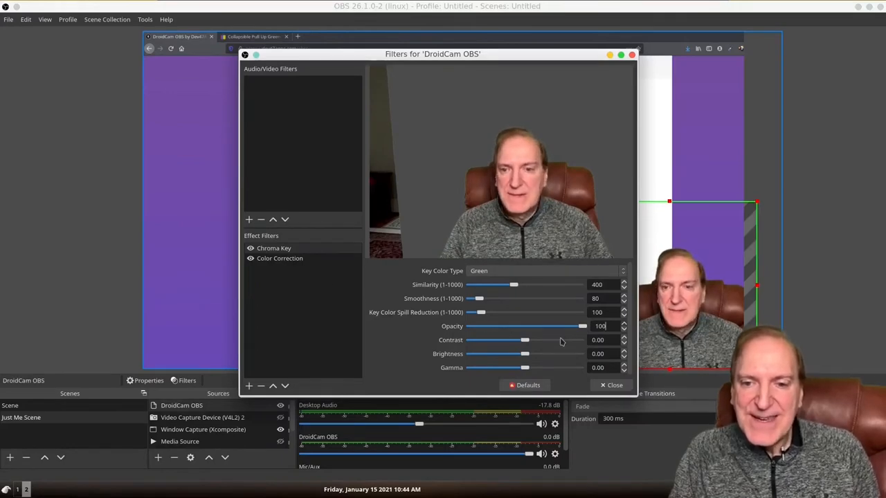
pyautogui.click(611, 385)
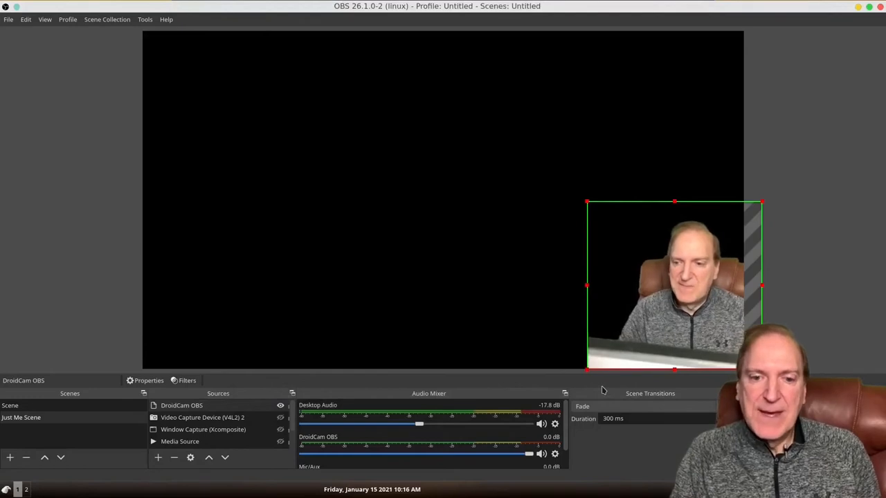
# Set the Chroma Key filter's key colour type to Blue, then to Custom.
pyautogui.click(187, 380)
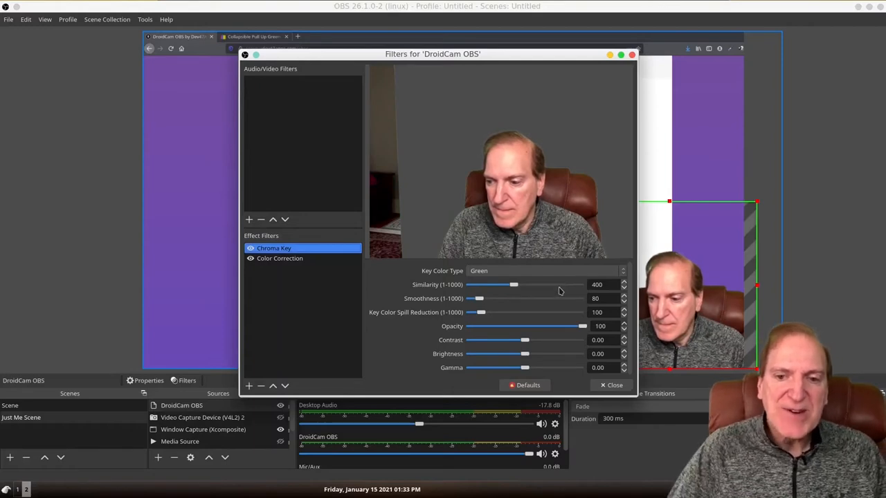
pyautogui.moveTo(560, 309)
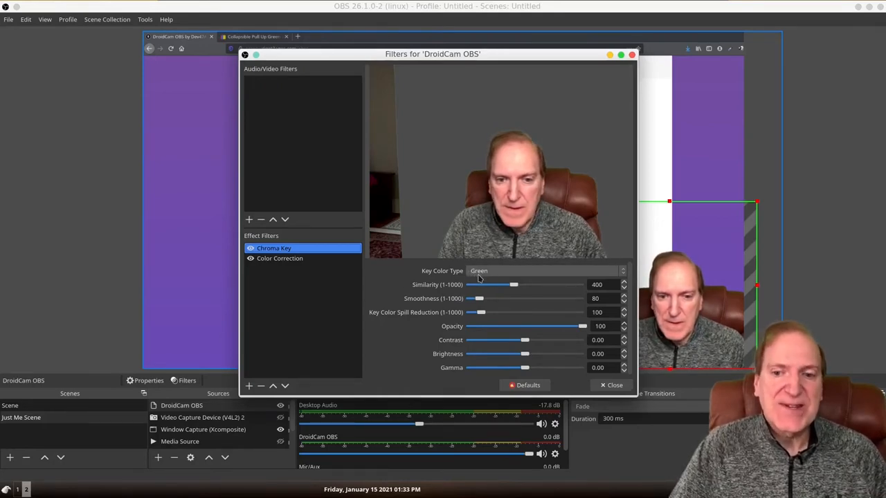
pyautogui.click(547, 270)
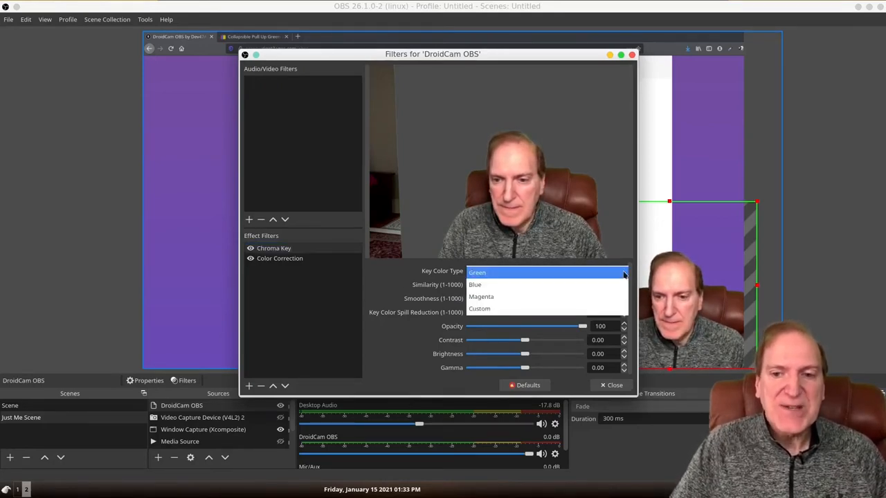
pyautogui.moveTo(475, 285)
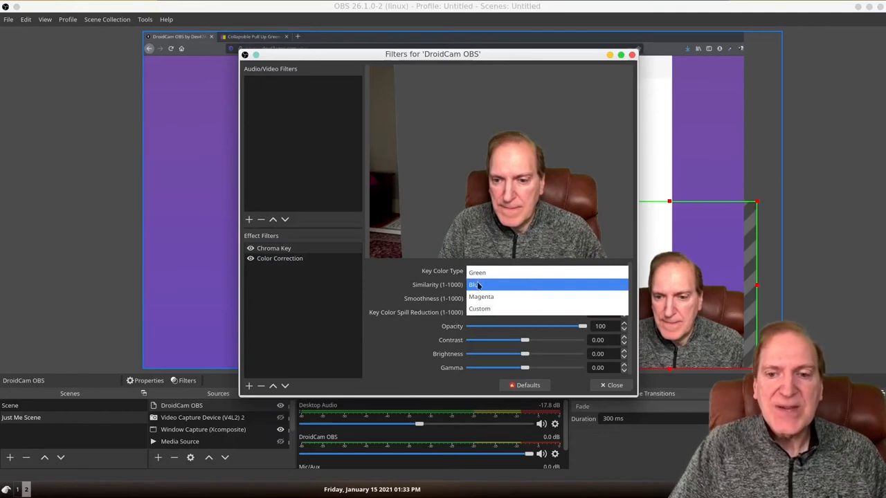
pyautogui.click(476, 285)
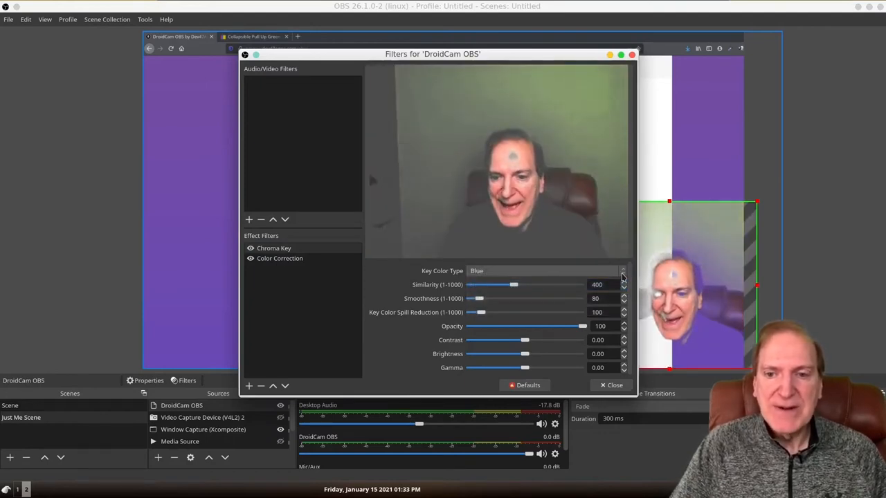
pyautogui.click(546, 270)
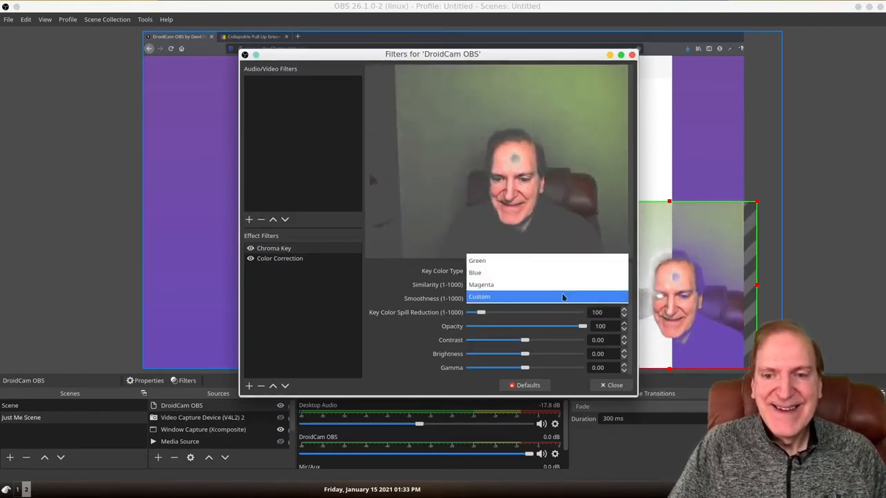
pyautogui.click(479, 297)
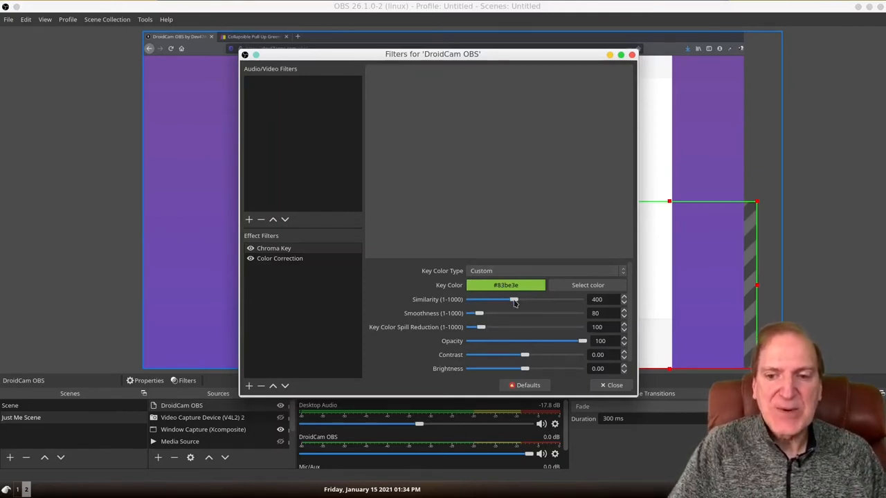
# Lower the chroma key similarity to 145 and then to 73.
pyautogui.moveTo(515, 299); pyautogui.dragTo(479, 299)
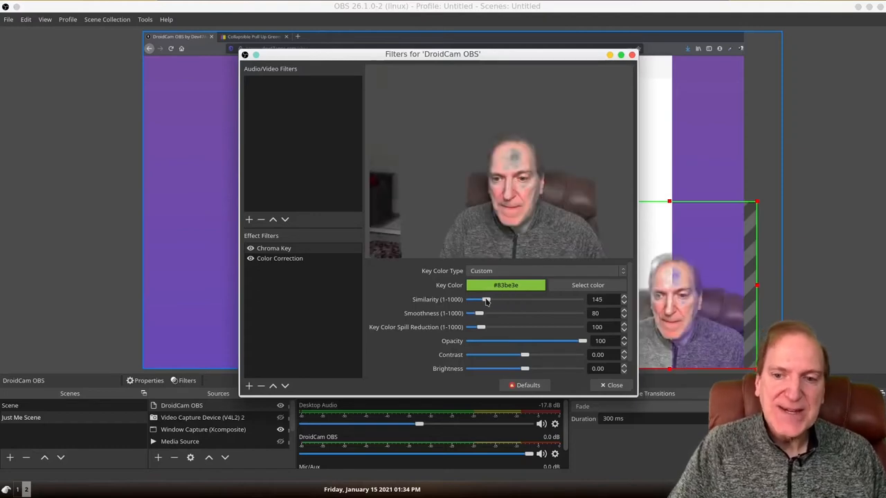
pyautogui.moveTo(485, 299); pyautogui.dragTo(476, 299)
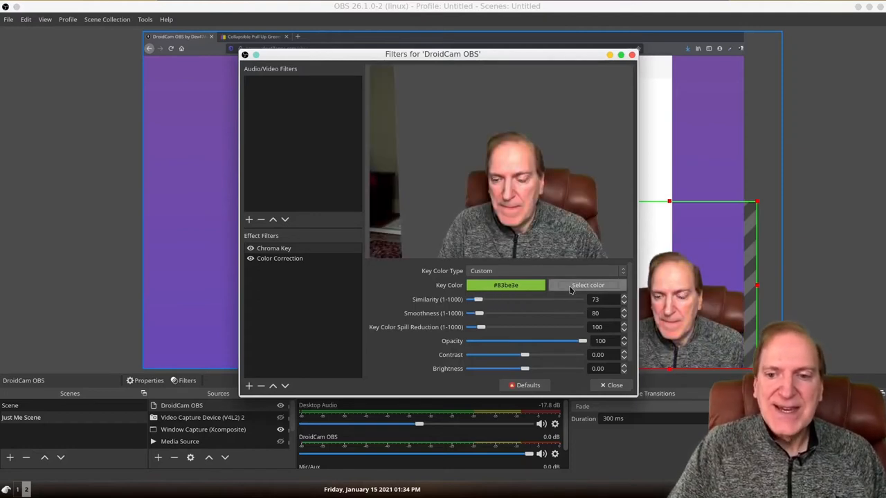
pyautogui.click(587, 285)
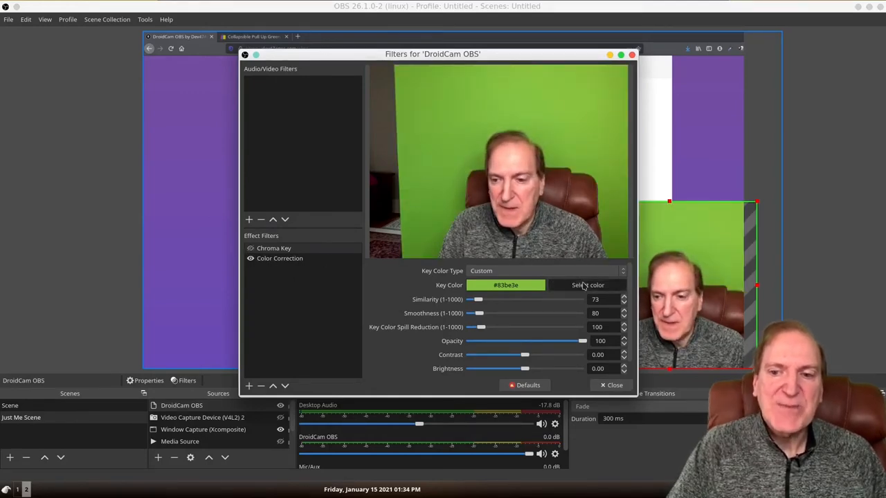
# Pick the green backdrop from the screen as the key colour, giving #84c140.
pyautogui.click(587, 285)
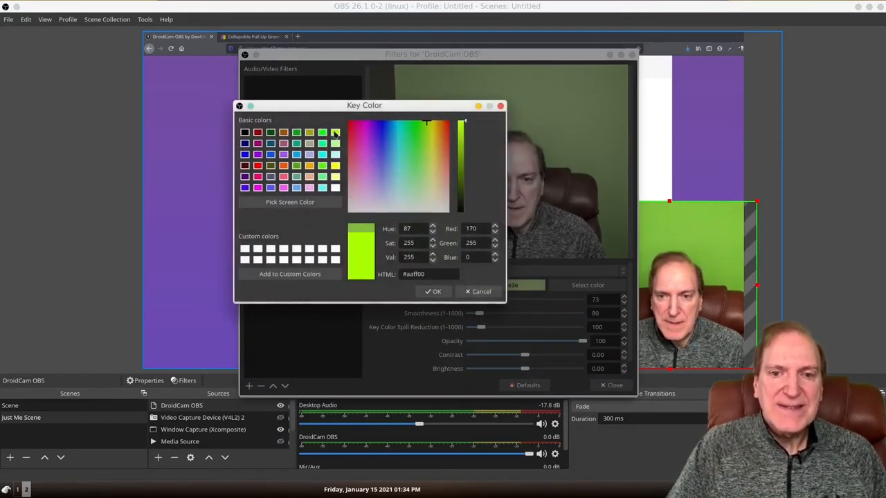
pyautogui.click(421, 167)
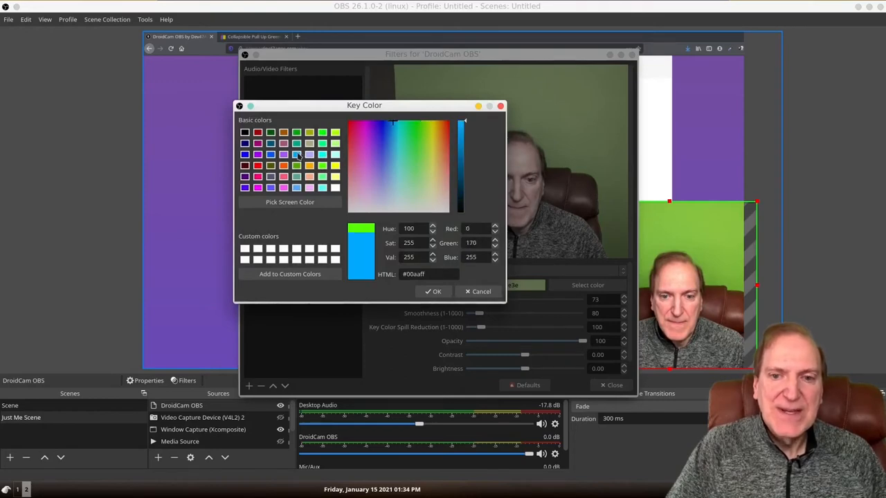
pyautogui.click(367, 153)
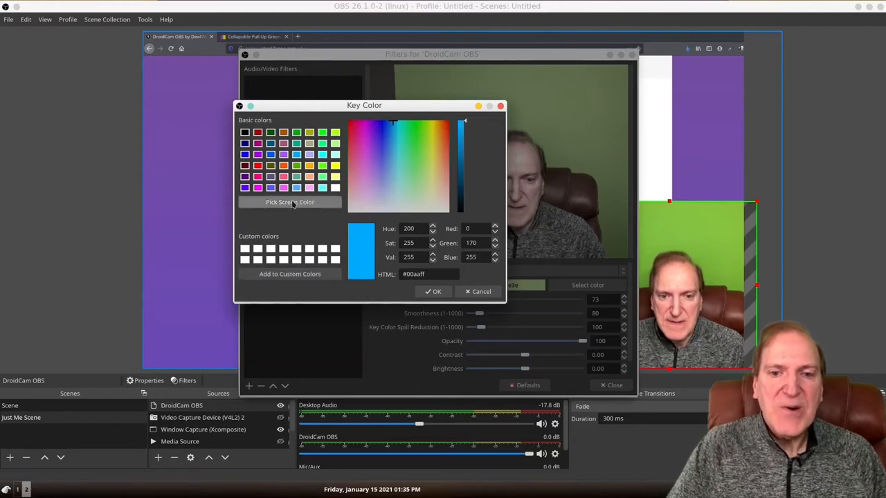
pyautogui.click(290, 202)
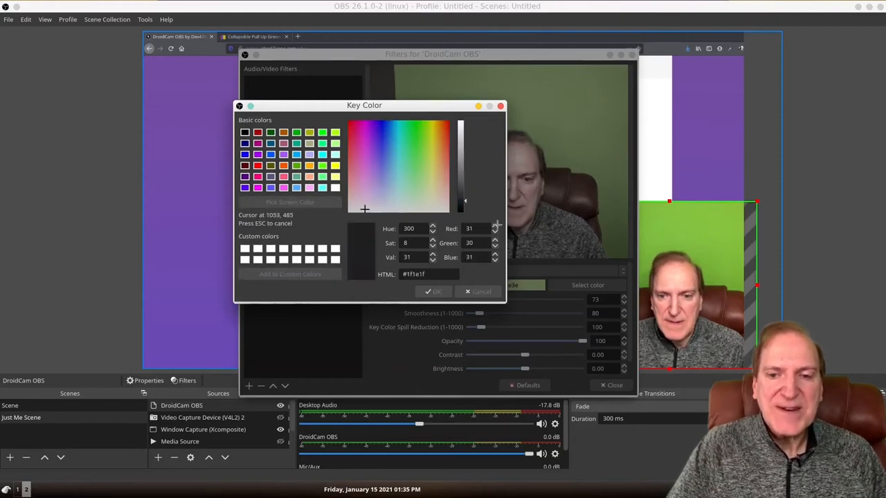
pyautogui.click(425, 149)
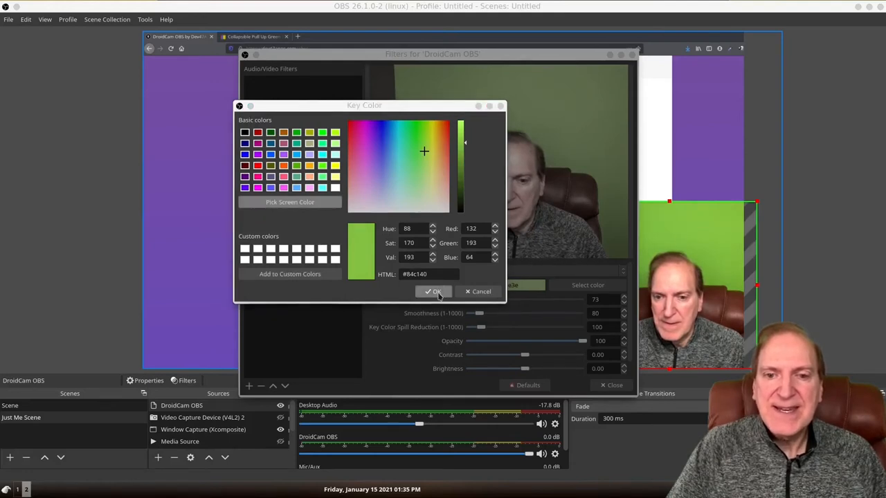
pyautogui.click(432, 291)
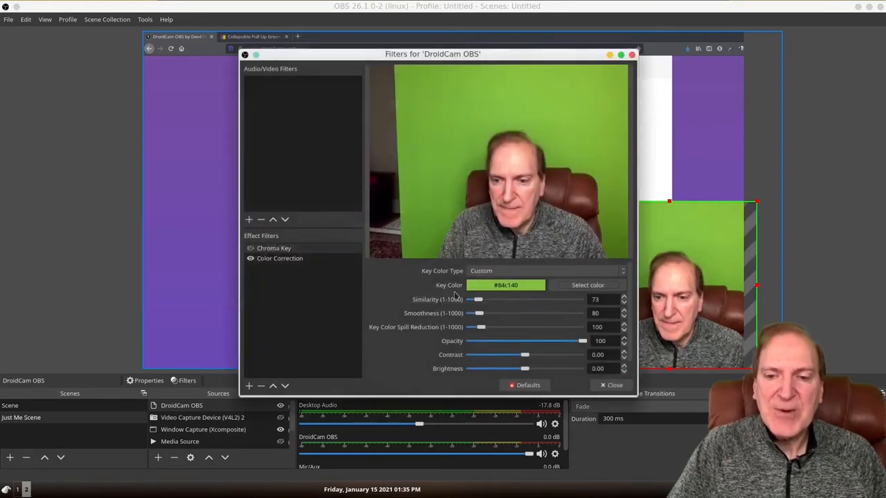
# Set the Chroma Key similarity slider to 94 and smoothness to 64.
pyautogui.moveTo(476, 299); pyautogui.dragTo(484, 299)
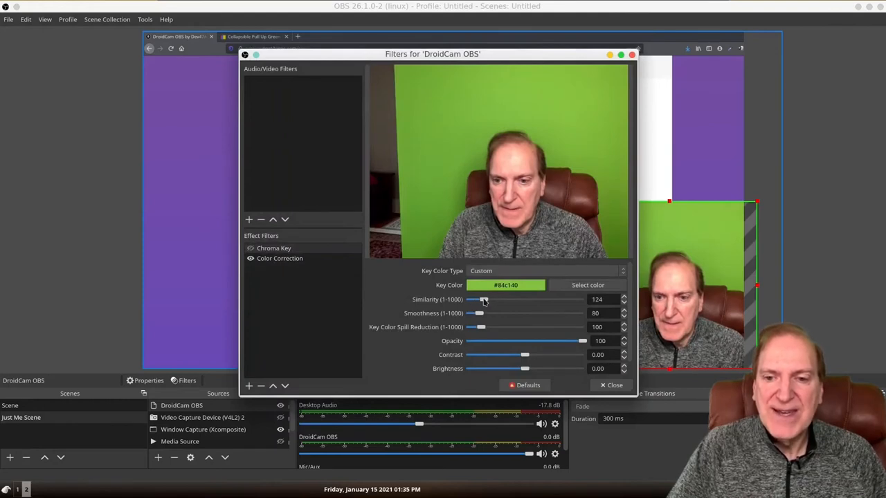
pyautogui.moveTo(483, 299); pyautogui.dragTo(497, 299)
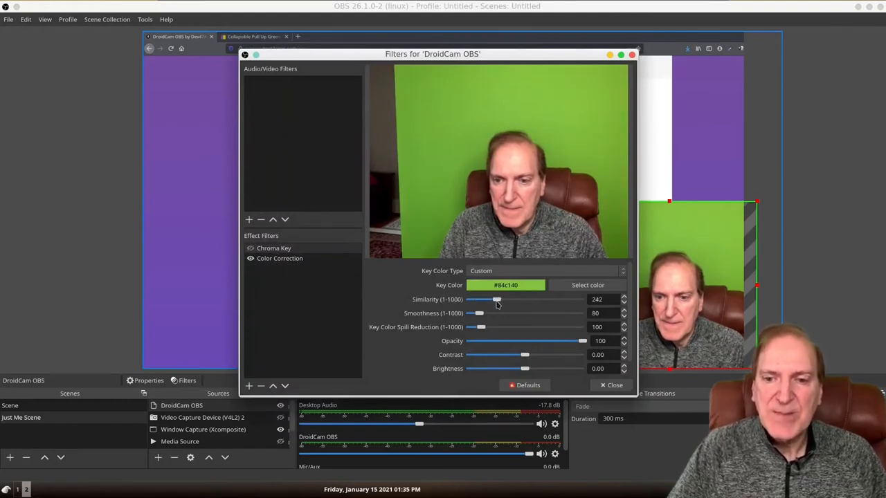
pyautogui.moveTo(496, 299); pyautogui.dragTo(510, 299)
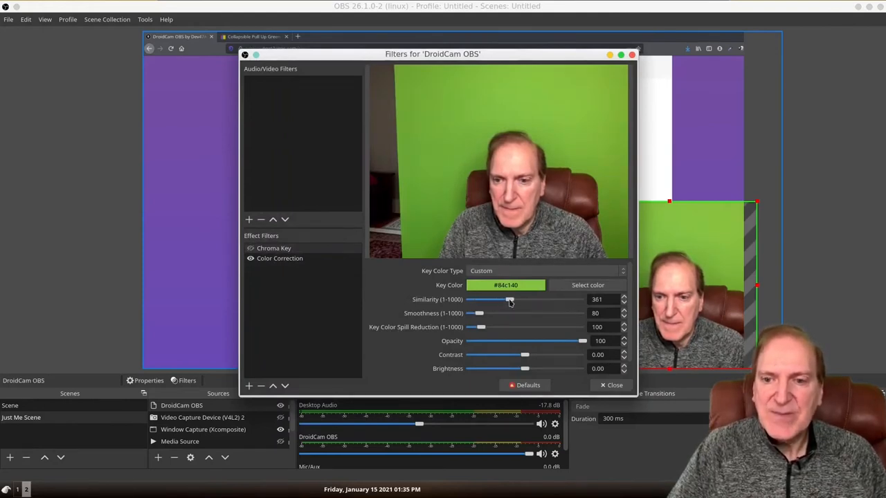
pyautogui.moveTo(510, 299); pyautogui.dragTo(478, 299)
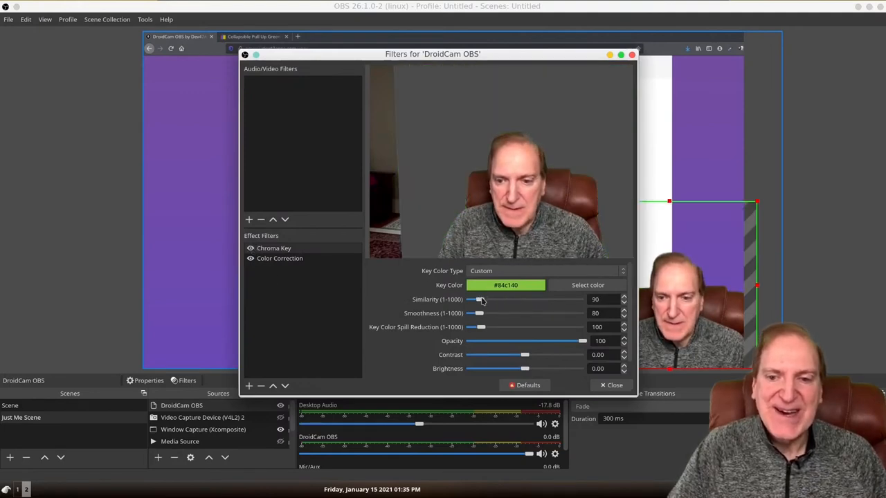
pyautogui.moveTo(479, 300); pyautogui.dragTo(485, 299)
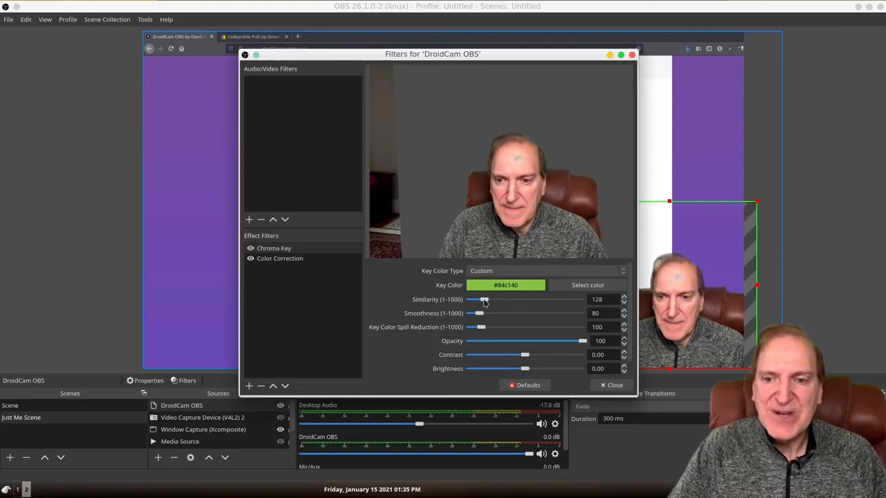
pyautogui.moveTo(485, 299); pyautogui.dragTo(479, 299)
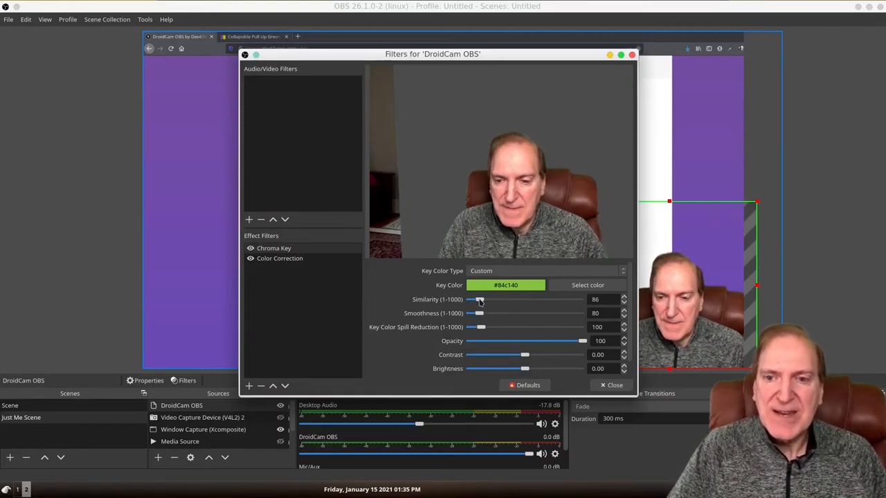
pyautogui.moveTo(479, 299); pyautogui.dragTo(475, 299)
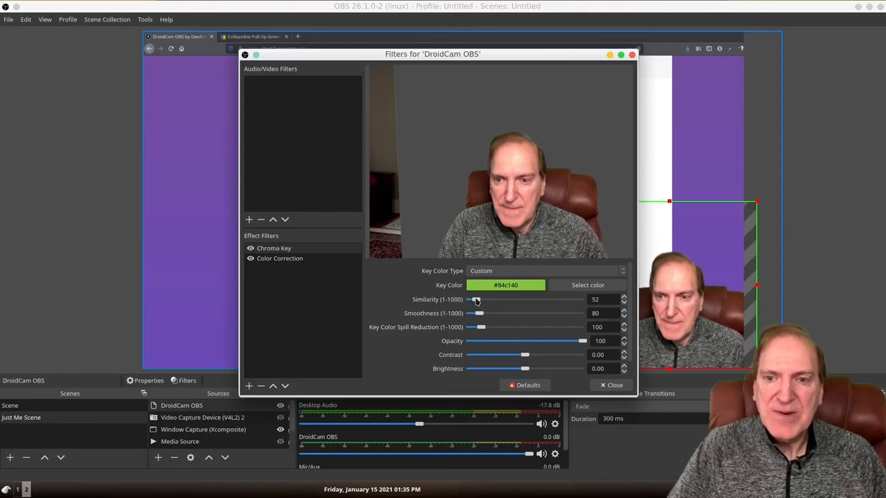
pyautogui.moveTo(476, 299); pyautogui.dragTo(482, 299)
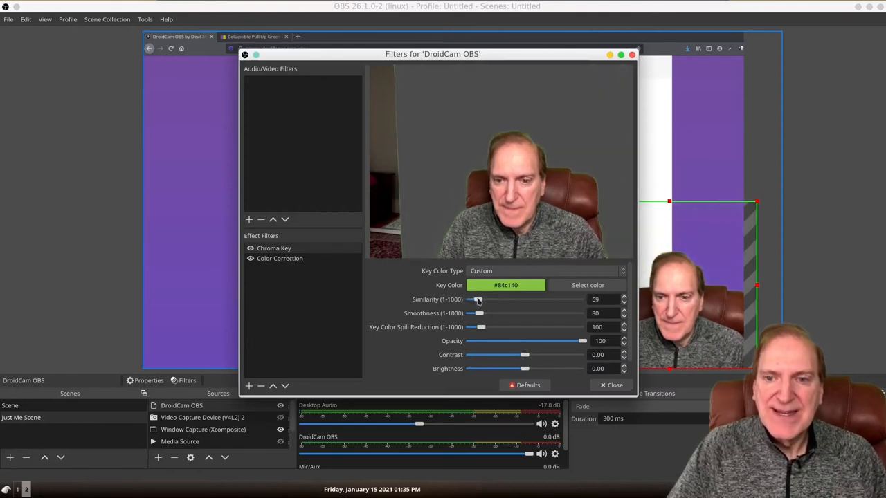
pyautogui.moveTo(474, 299); pyautogui.dragTo(482, 299)
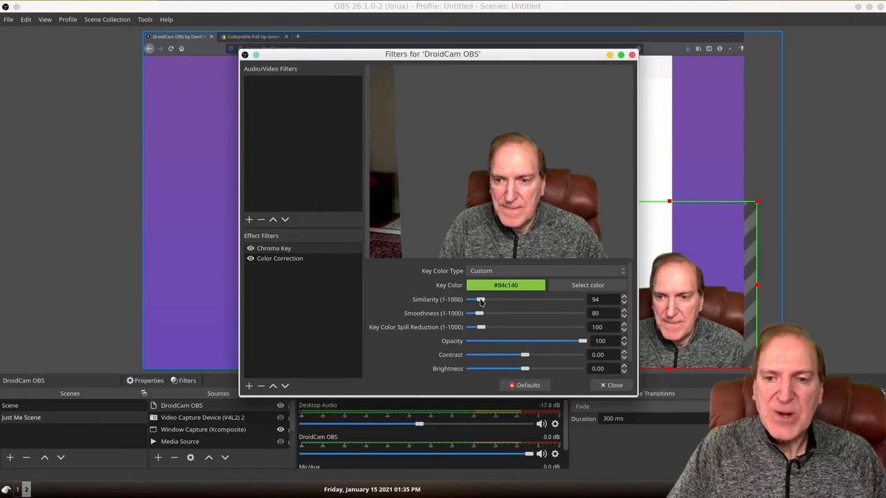
pyautogui.moveTo(481, 317)
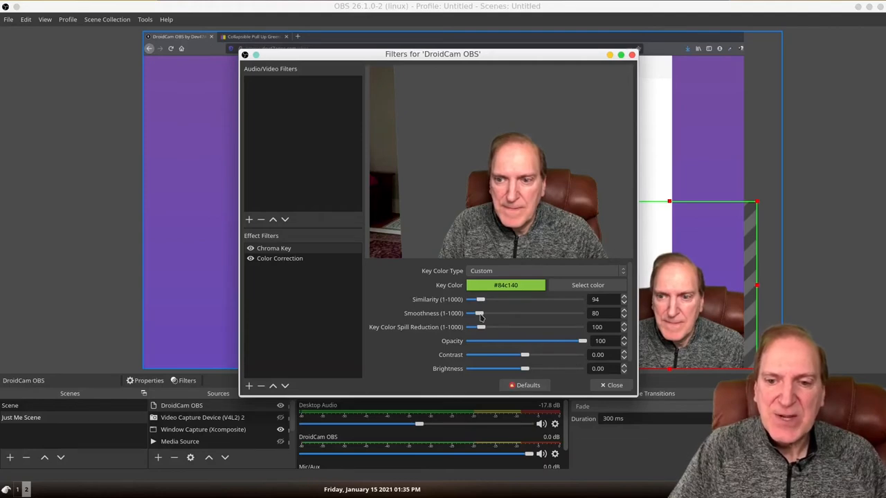
pyautogui.moveTo(482, 313); pyautogui.dragTo(471, 313)
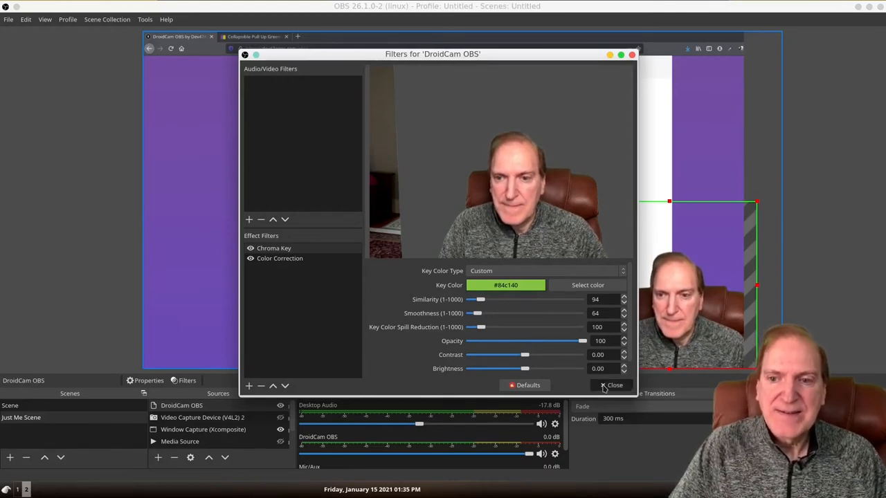
# Close the DroidCam OBS filters window and select the Window Capture (Xcomposite) source.
pyautogui.click(612, 384)
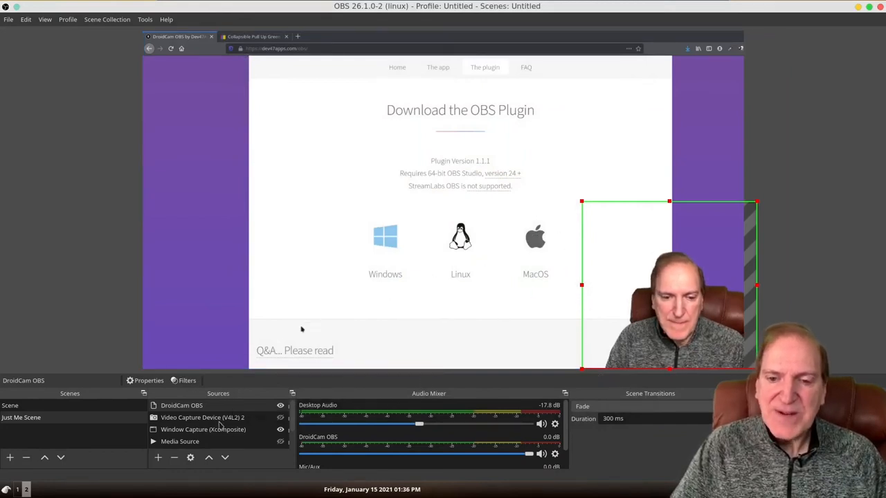
pyautogui.click(202, 429)
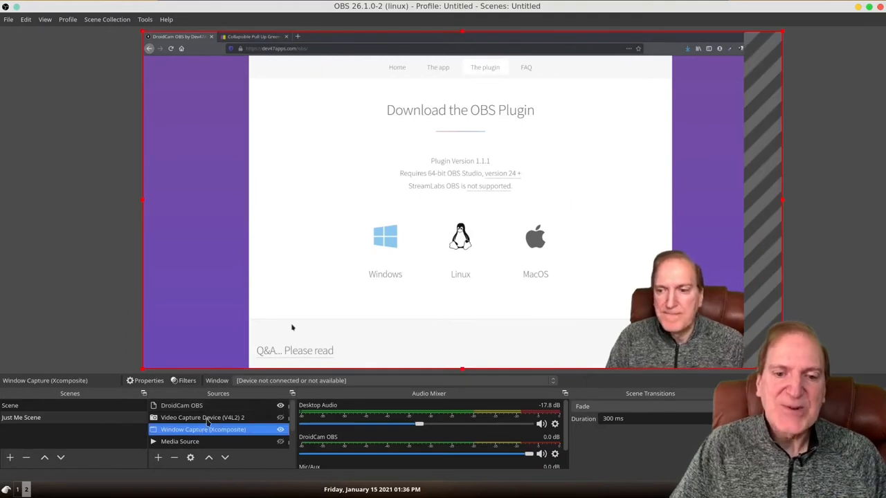
pyautogui.click(181, 404)
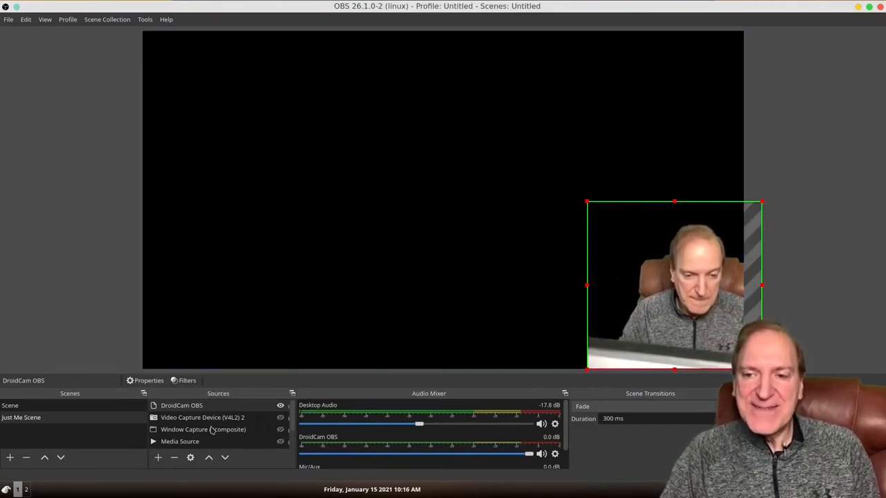
# Select the Window Capture (Xcomposite) source, which shows no window connected.
pyautogui.click(202, 429)
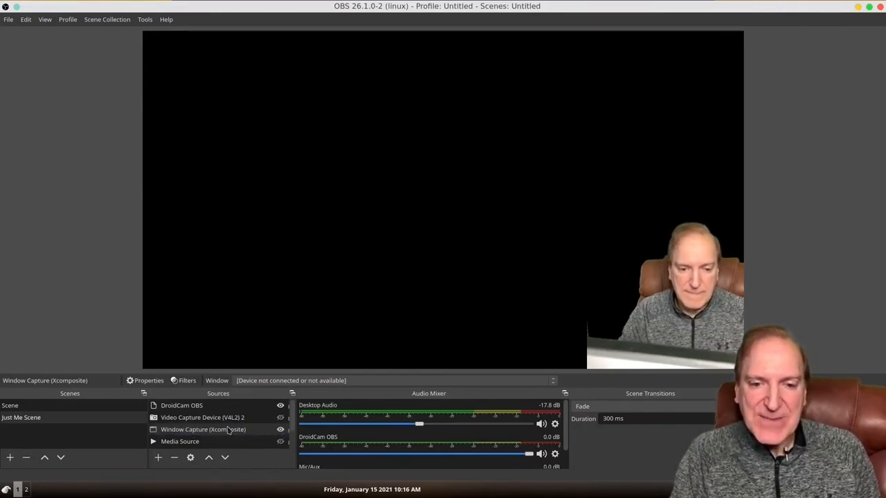
# Set Window Capture's window to the private-browsing Firefox DroidCam OBS page.
pyautogui.rightClick(202, 429)
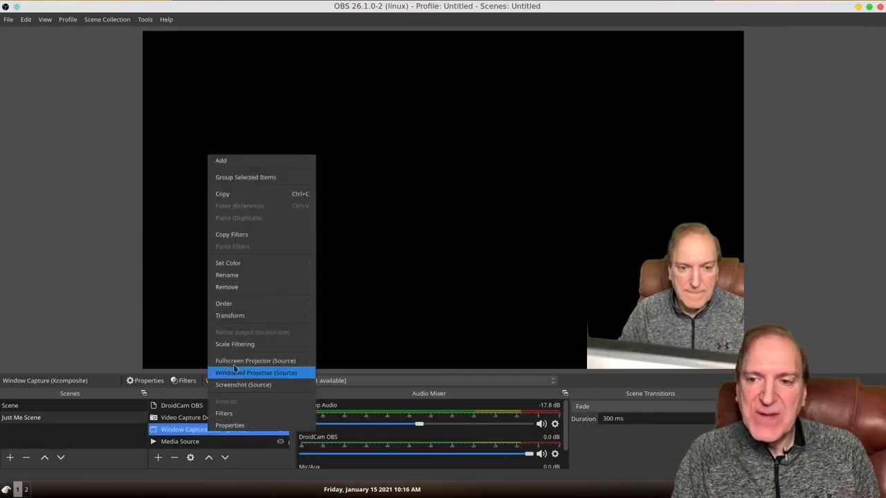
pyautogui.click(230, 425)
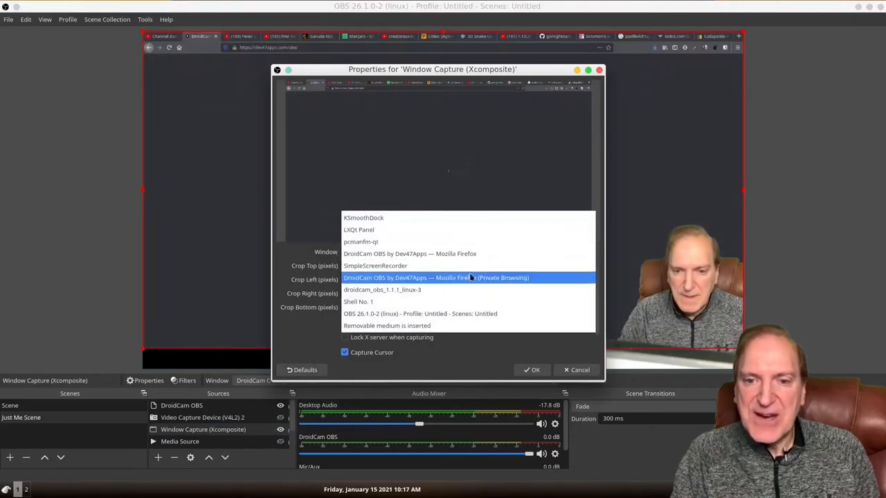
pyautogui.click(437, 277)
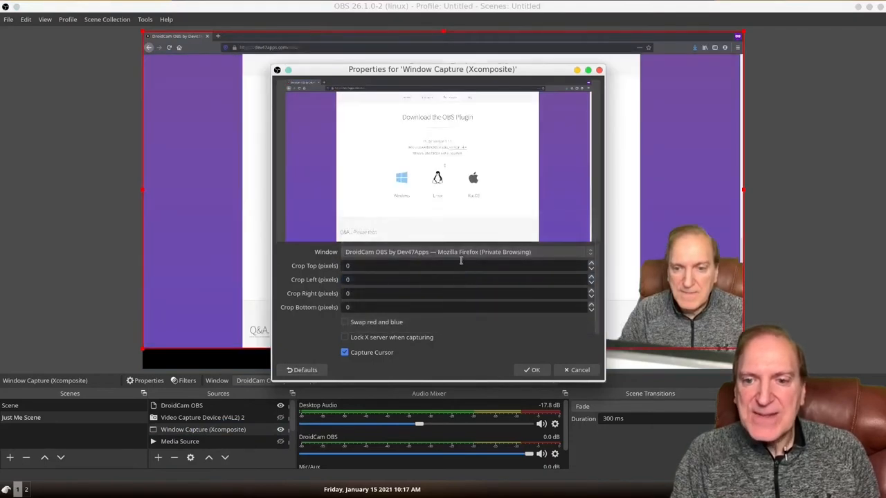
pyautogui.moveTo(432, 69); pyautogui.dragTo(507, 85)
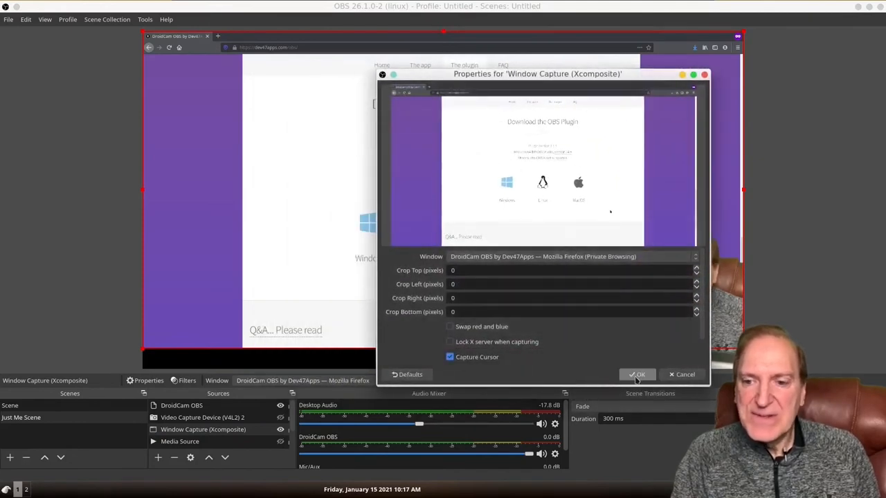
pyautogui.click(637, 374)
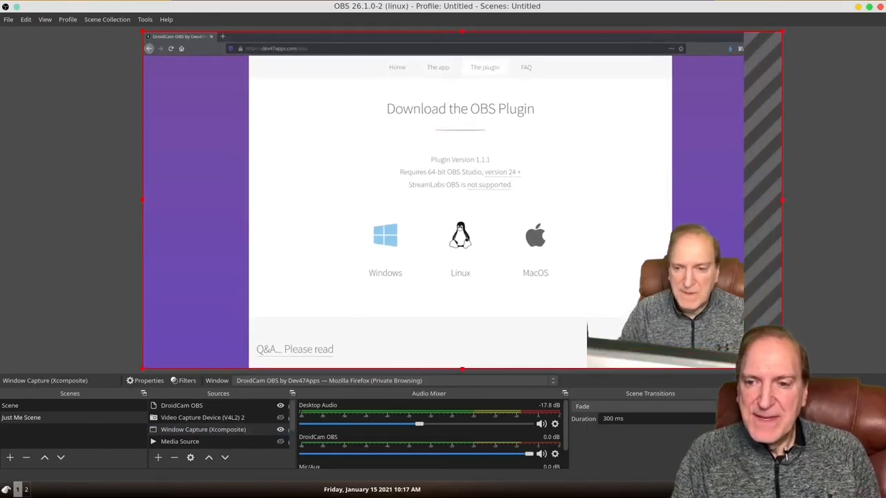
pyautogui.moveTo(593, 58)
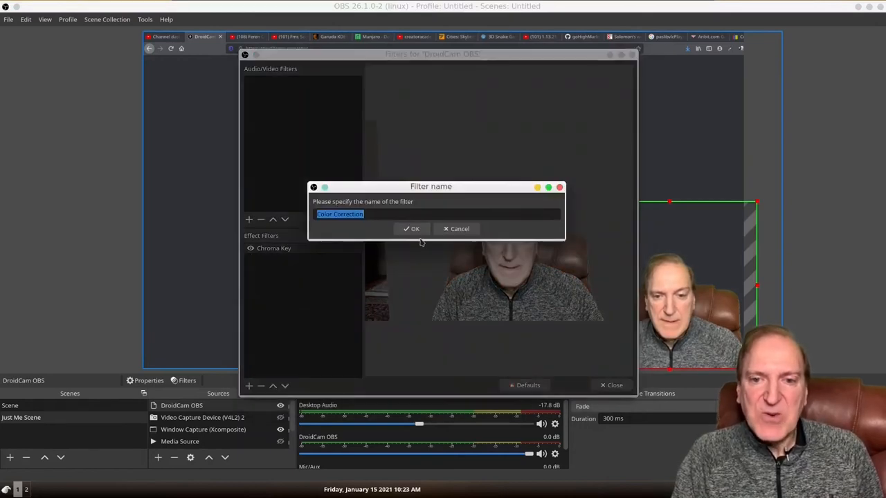
# Confirm adding a Color Correction filter with the default name to DroidCam OBS.
pyautogui.click(411, 229)
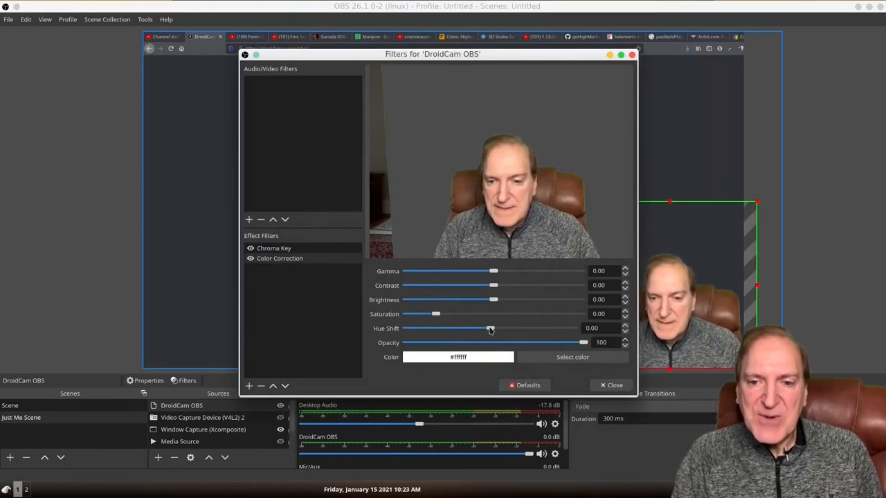
# Settle the Color Correction hue shift near 8.48 after trying negative and strong positive values.
pyautogui.moveTo(490, 329); pyautogui.dragTo(496, 329)
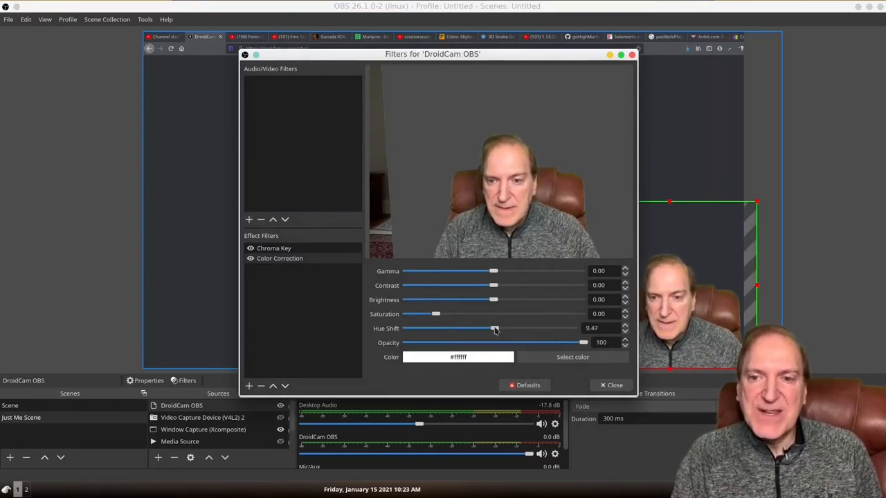
pyautogui.moveTo(495, 328); pyautogui.dragTo(486, 328)
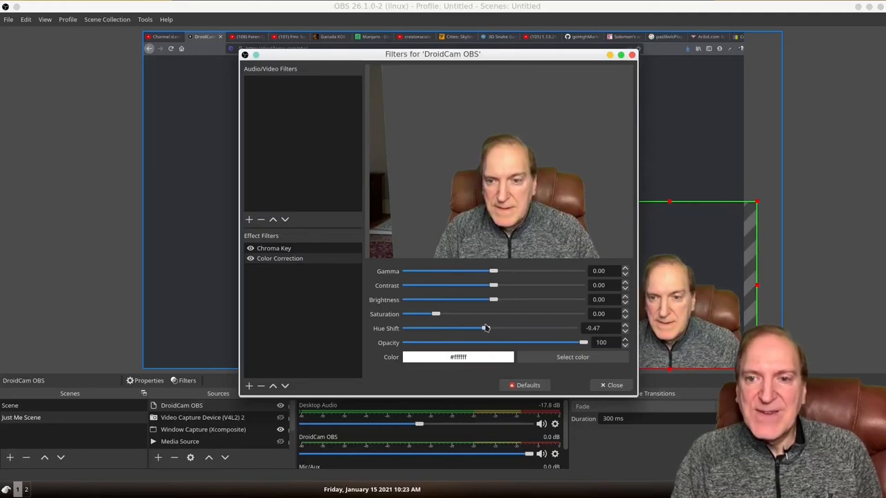
pyautogui.moveTo(486, 328); pyautogui.dragTo(479, 328)
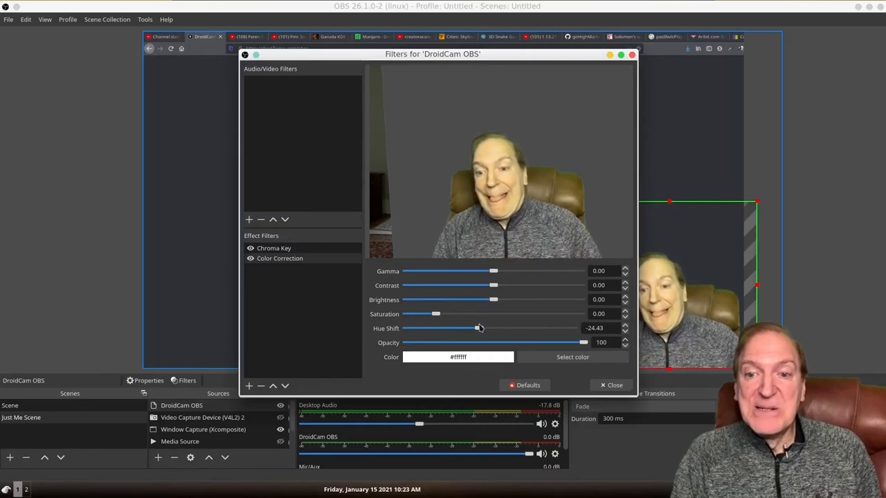
pyautogui.moveTo(479, 328); pyautogui.dragTo(504, 328)
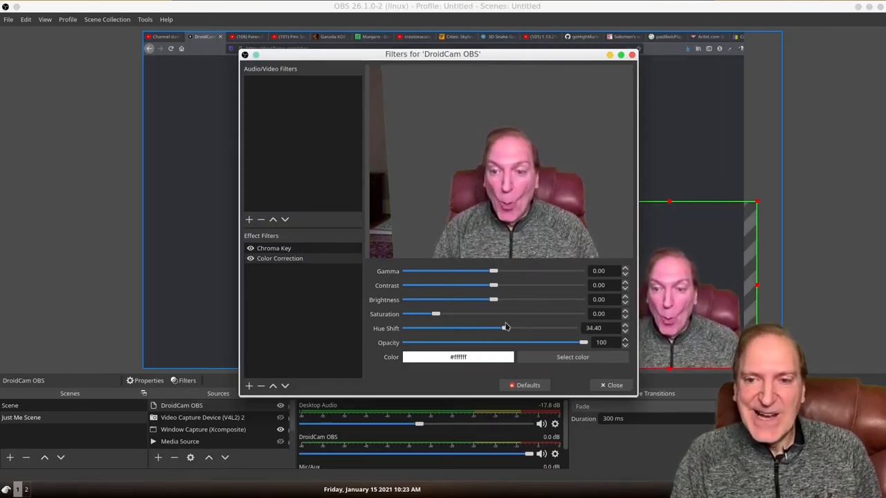
pyautogui.moveTo(507, 328); pyautogui.dragTo(495, 329)
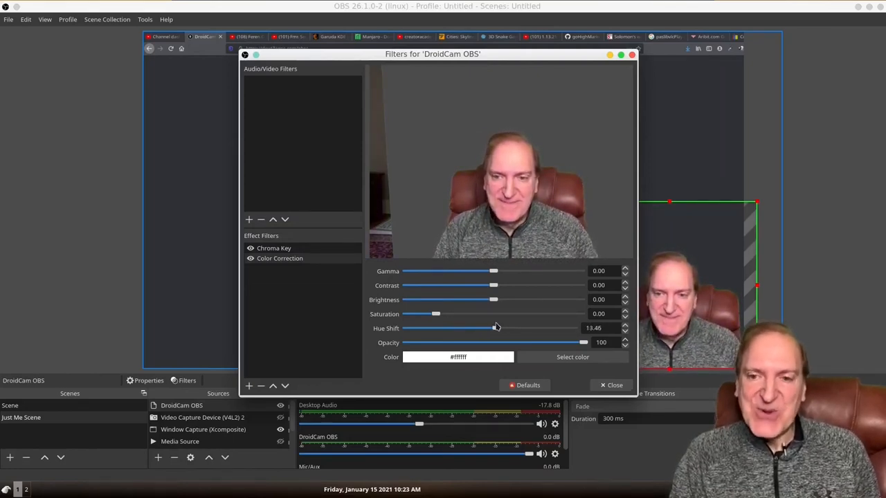
pyautogui.moveTo(495, 328); pyautogui.dragTo(493, 328)
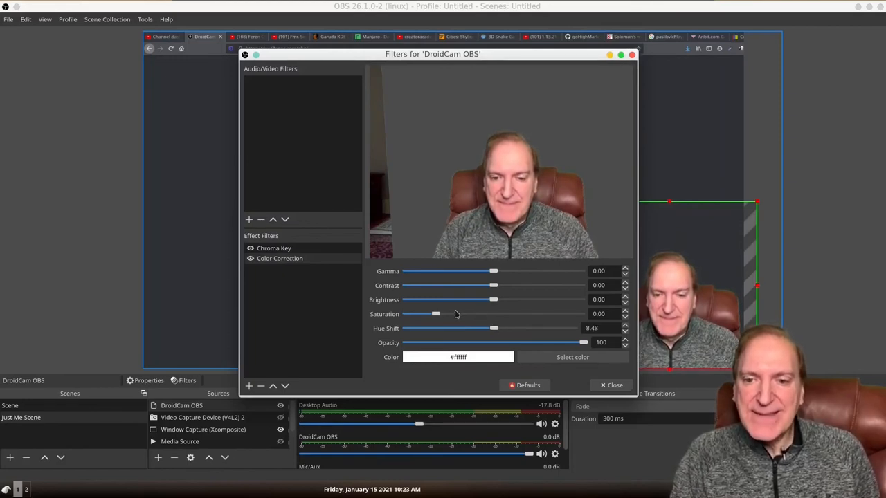
# Bring the saturation down to about -0.06 after trying values up to 0.20.
pyautogui.moveTo(436, 313); pyautogui.dragTo(427, 313)
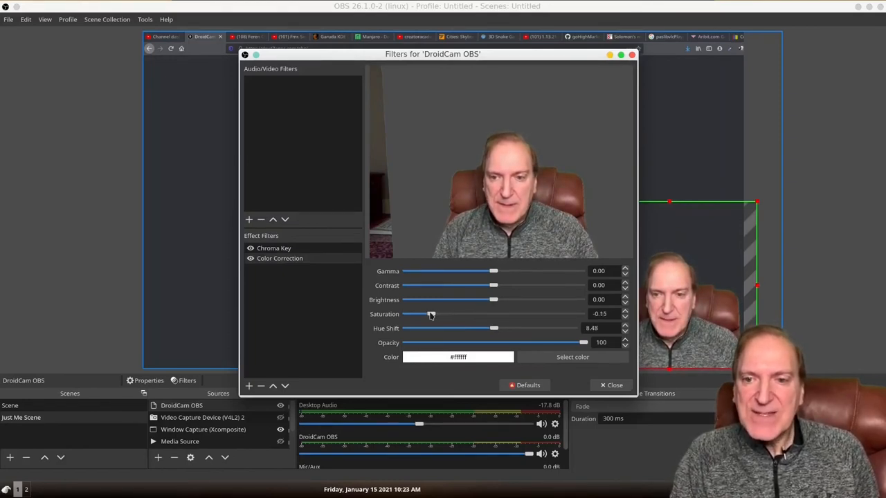
pyautogui.moveTo(405, 315); pyautogui.dragTo(443, 314)
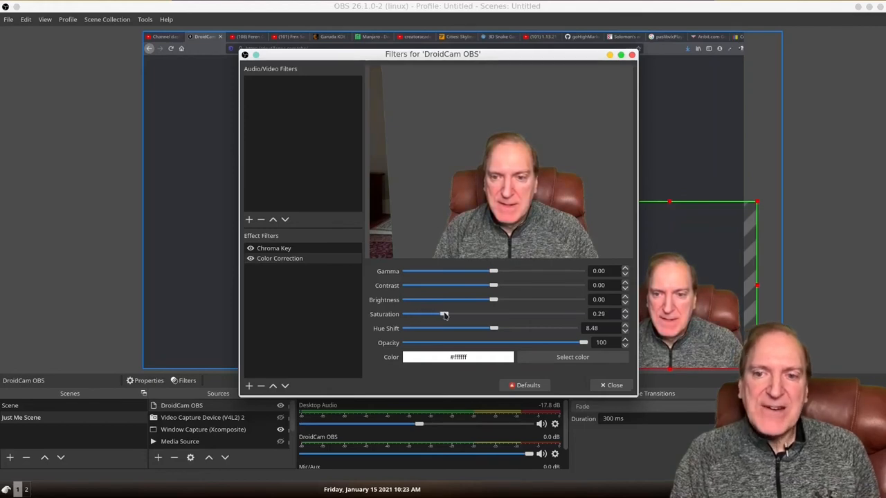
pyautogui.moveTo(443, 313); pyautogui.dragTo(440, 313)
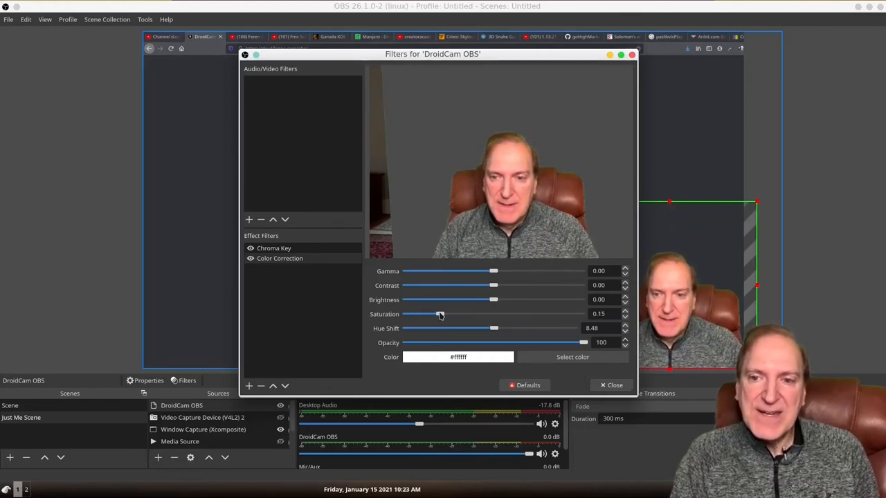
pyautogui.moveTo(443, 313); pyautogui.dragTo(438, 313)
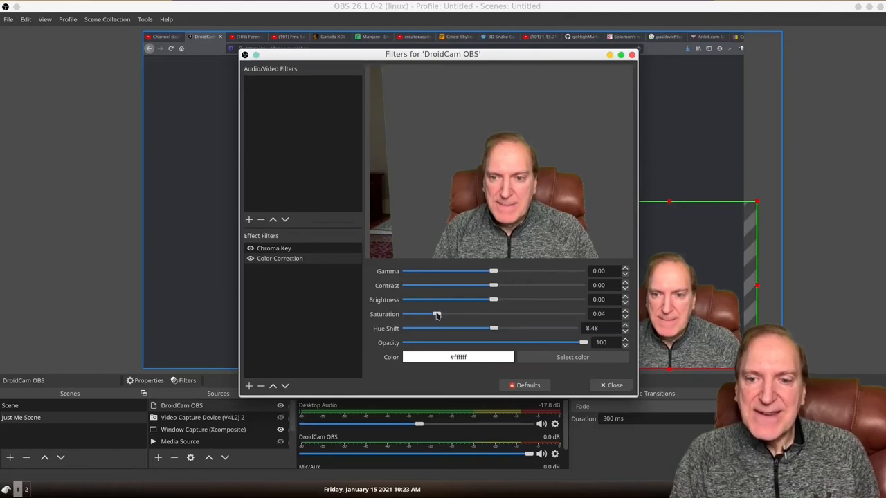
pyautogui.moveTo(436, 313); pyautogui.dragTo(432, 313)
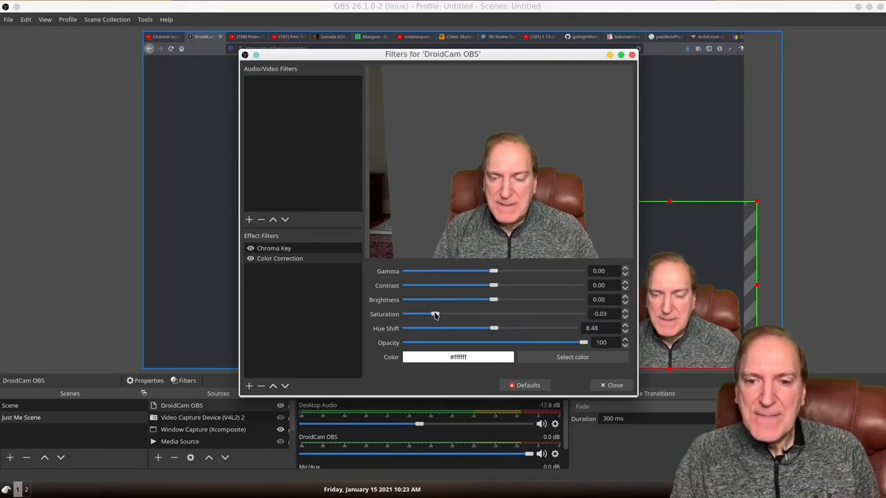
pyautogui.moveTo(432, 313); pyautogui.dragTo(429, 313)
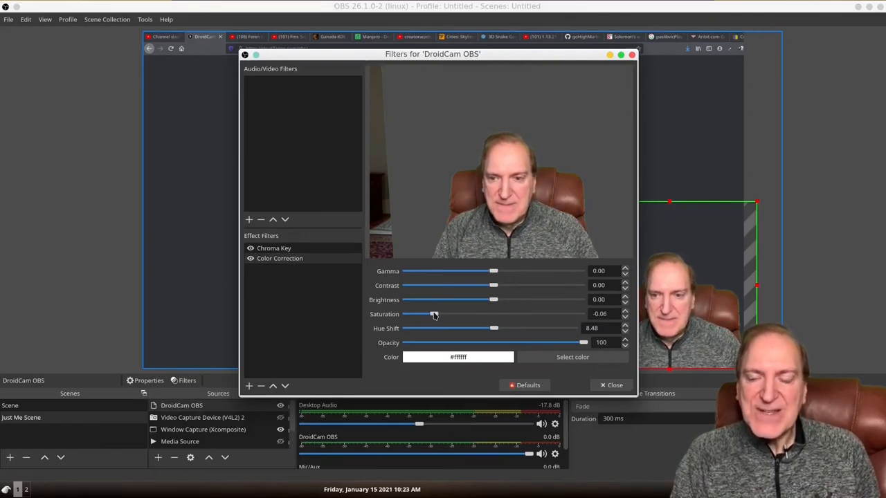
pyautogui.moveTo(499, 284)
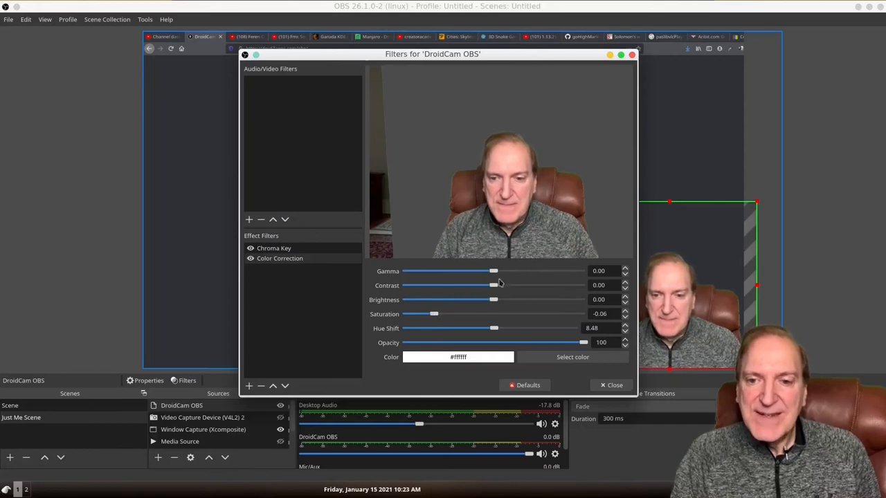
# Set gamma to -0.06, contrast to 0.06 and brightness to -0.02.
pyautogui.moveTo(493, 271); pyautogui.dragTo(487, 271)
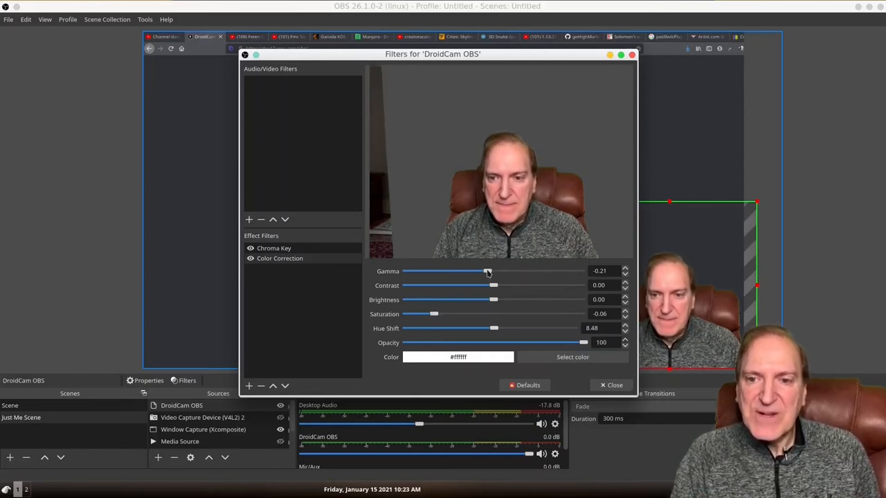
pyautogui.moveTo(475, 270); pyautogui.dragTo(493, 270)
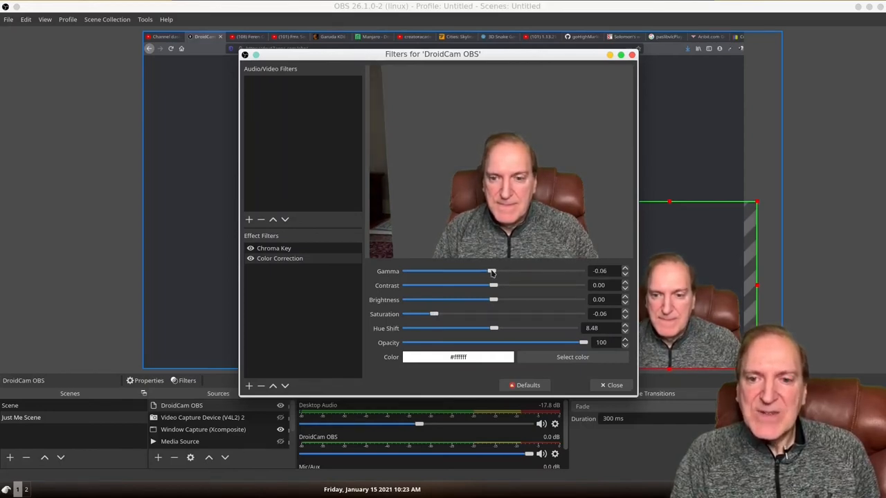
pyautogui.moveTo(493, 285); pyautogui.dragTo(482, 285)
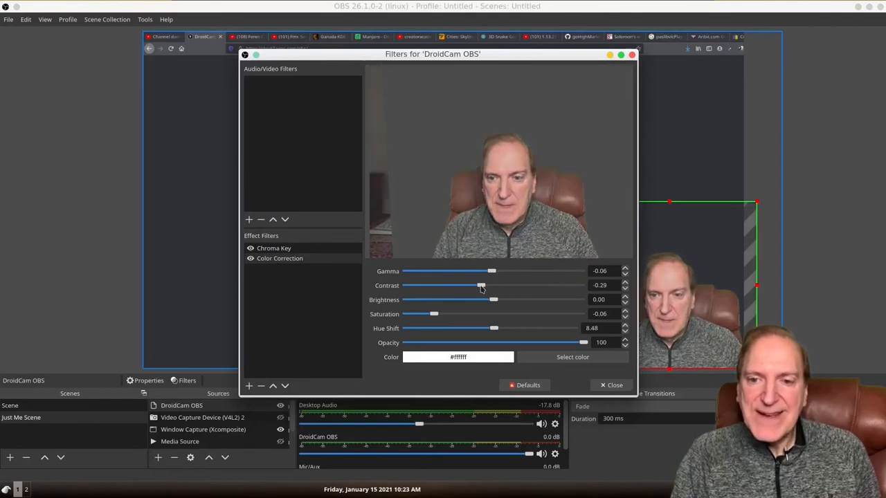
pyautogui.moveTo(482, 285); pyautogui.dragTo(495, 285)
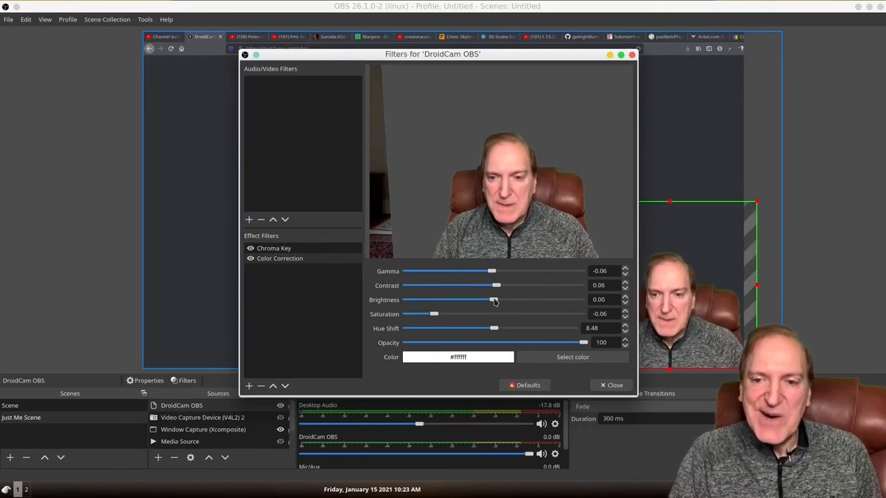
pyautogui.moveTo(495, 299); pyautogui.dragTo(488, 299)
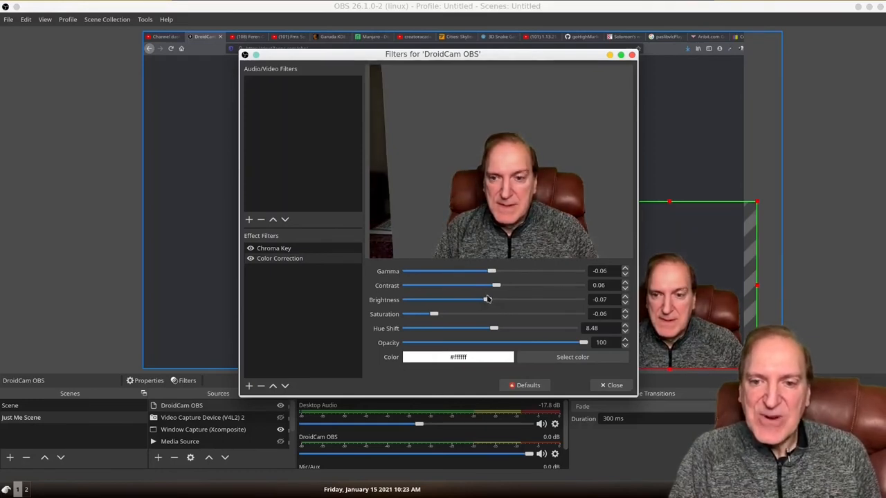
pyautogui.moveTo(485, 299); pyautogui.dragTo(492, 299)
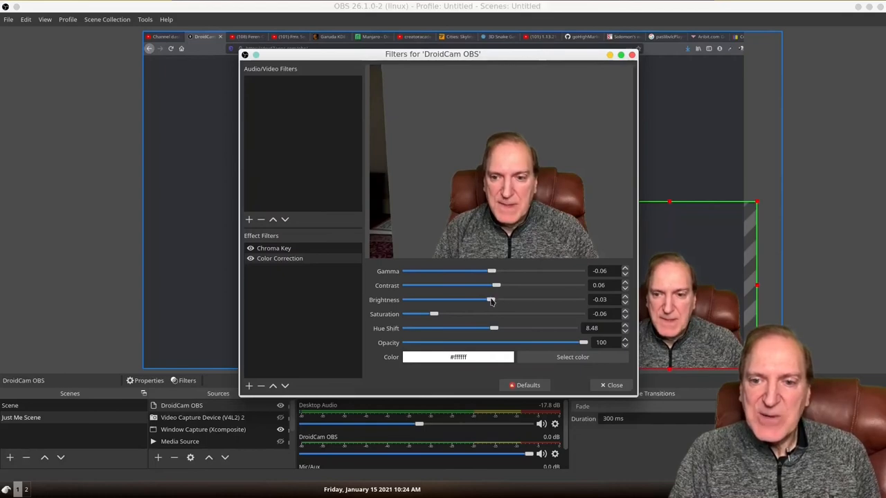
pyautogui.moveTo(488, 299); pyautogui.dragTo(493, 299)
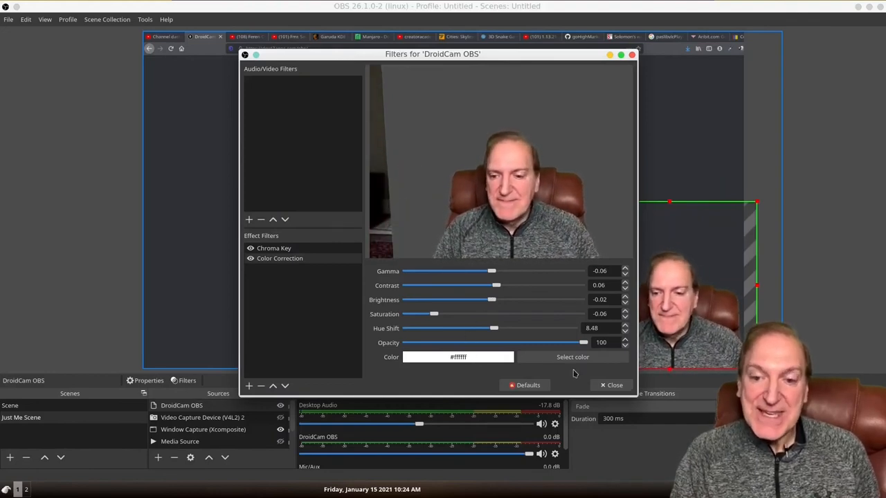
# Reopen DroidCam OBS filters to check the Color Correction values, then close them.
pyautogui.click(612, 385)
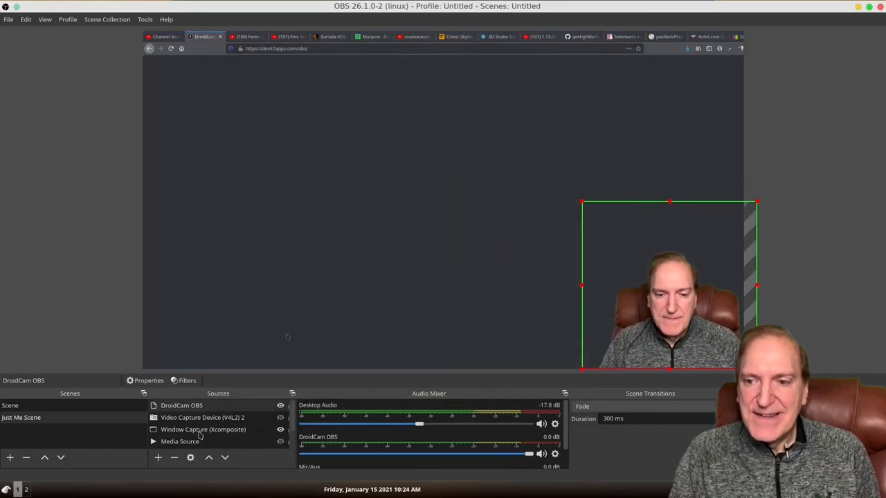
pyautogui.click(187, 381)
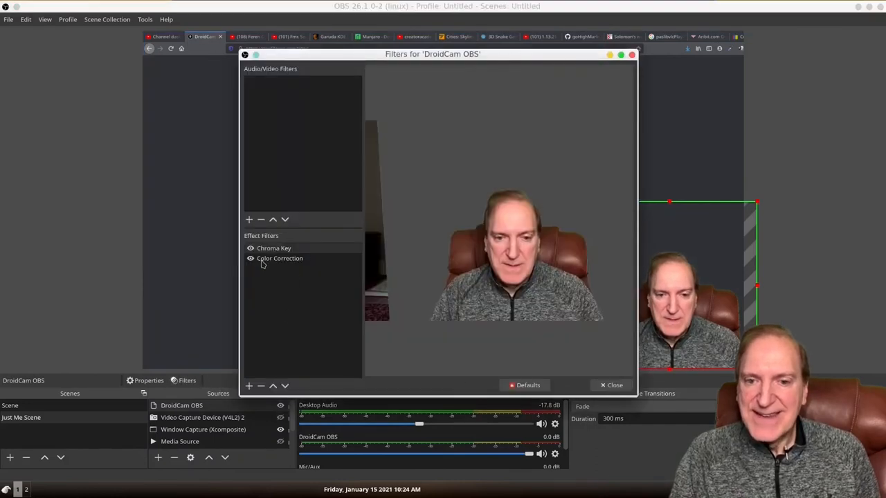
pyautogui.click(280, 259)
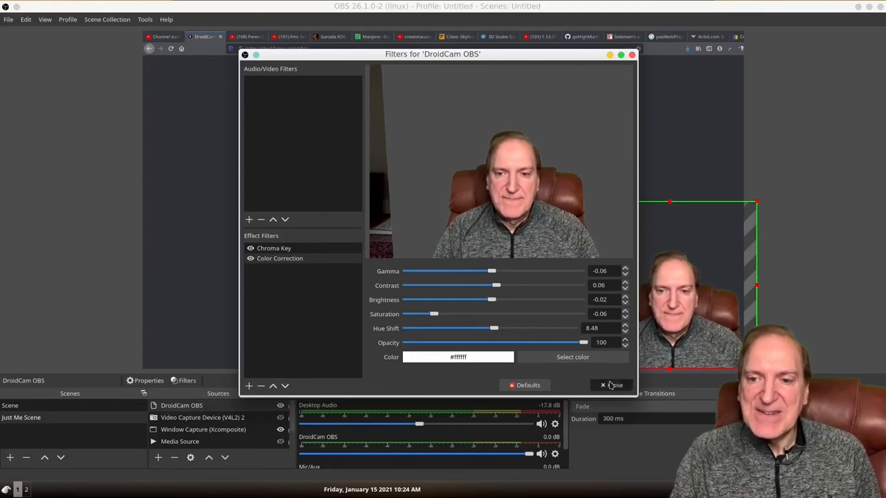
pyautogui.click(612, 385)
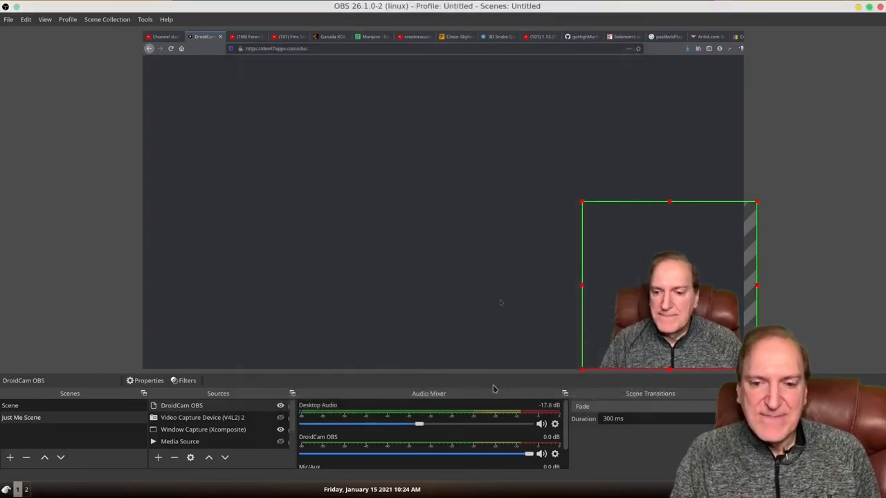
# Set Window Capture's window to the regular Mozilla Firefox DroidCam OBS window.
pyautogui.click(202, 429)
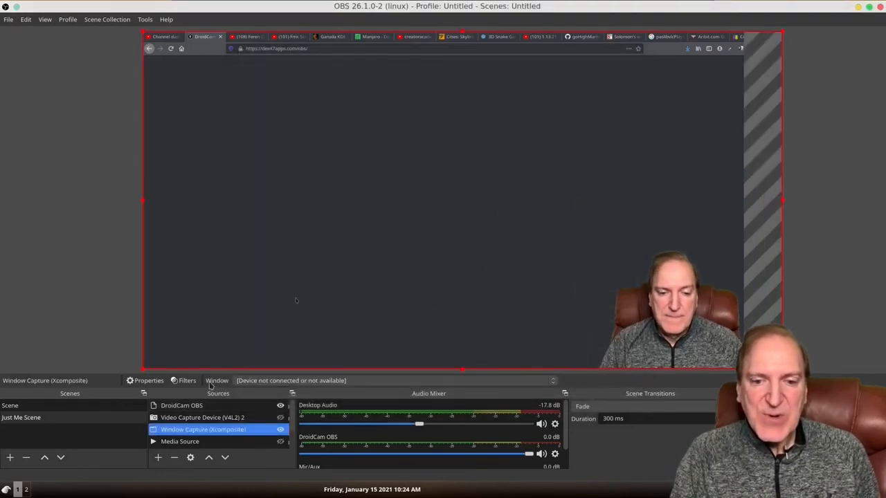
pyautogui.rightClick(202, 429)
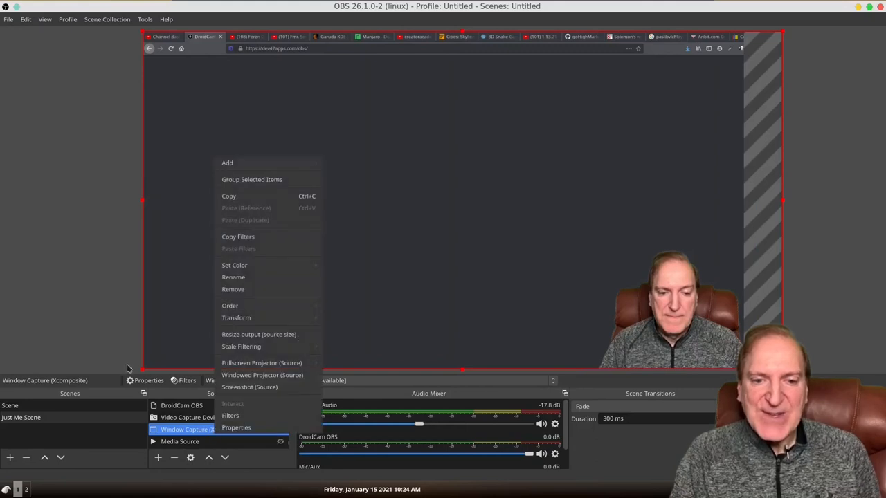
pyautogui.click(235, 427)
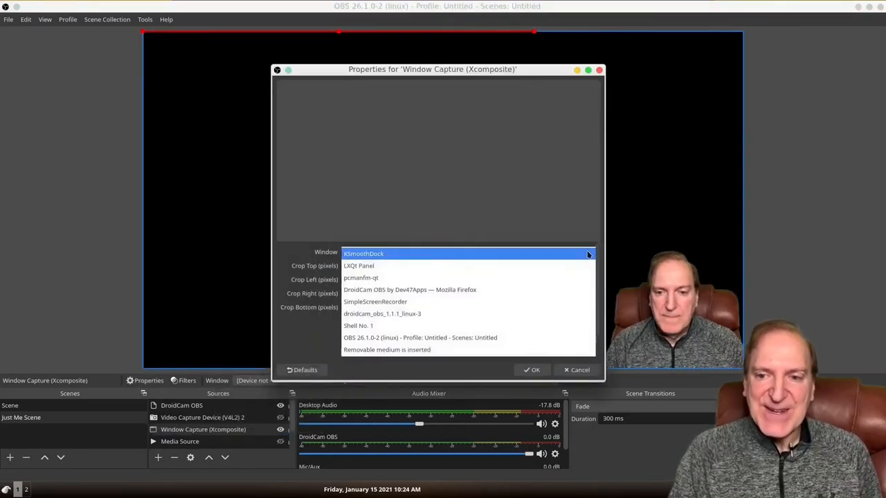
pyautogui.click(410, 253)
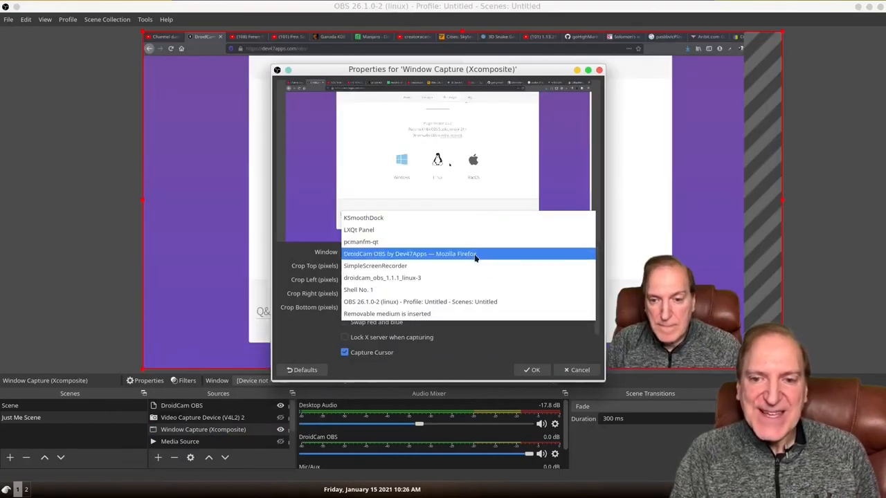
pyautogui.click(410, 253)
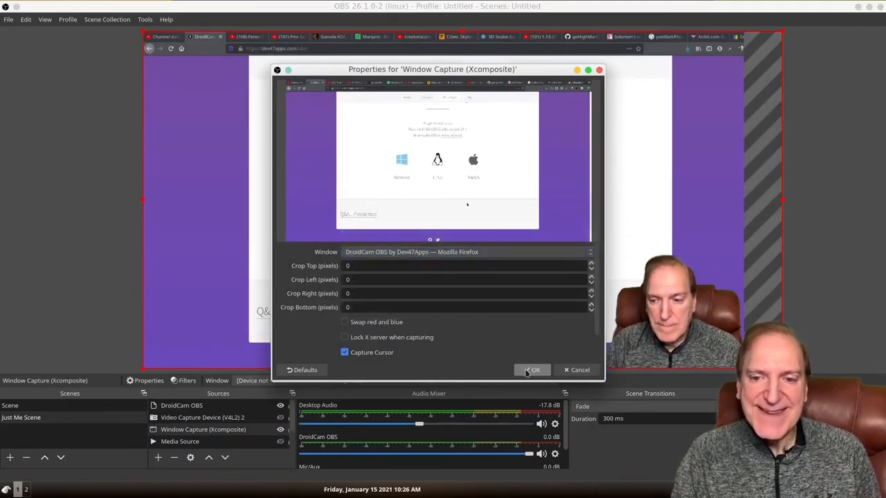
pyautogui.click(531, 369)
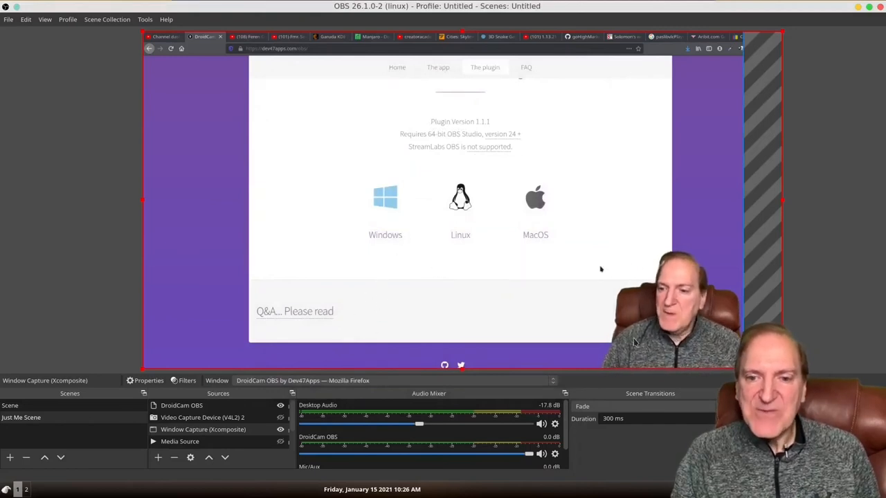
pyautogui.moveTo(599, 318)
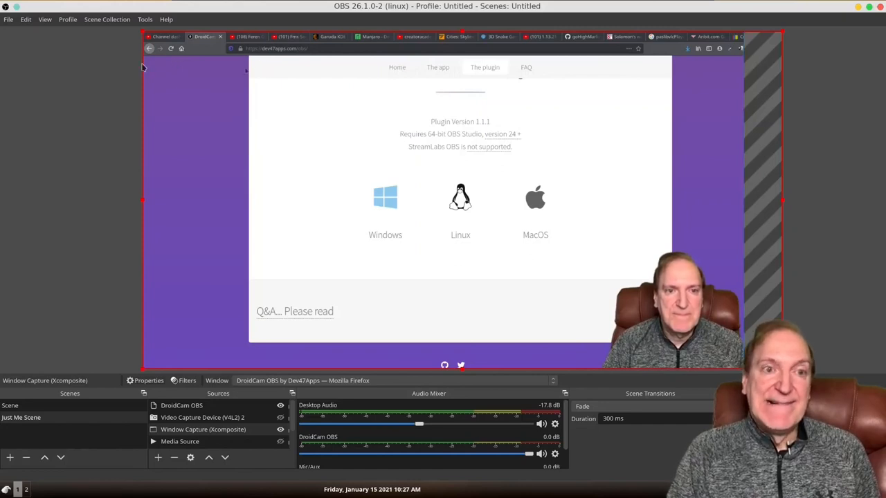
pyautogui.moveTo(98, 63)
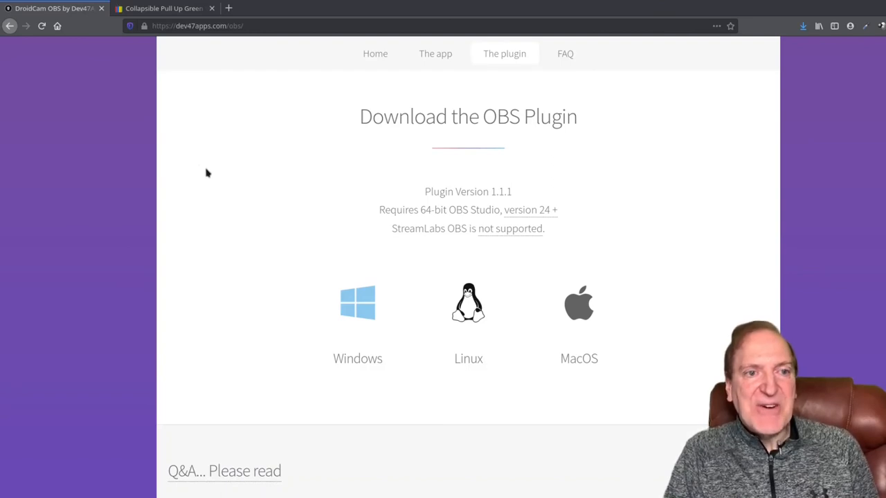
# Bring the eBay 'Collapsible Pull Up Green Screen' listing to the front in Firefox.
pyautogui.click(164, 9)
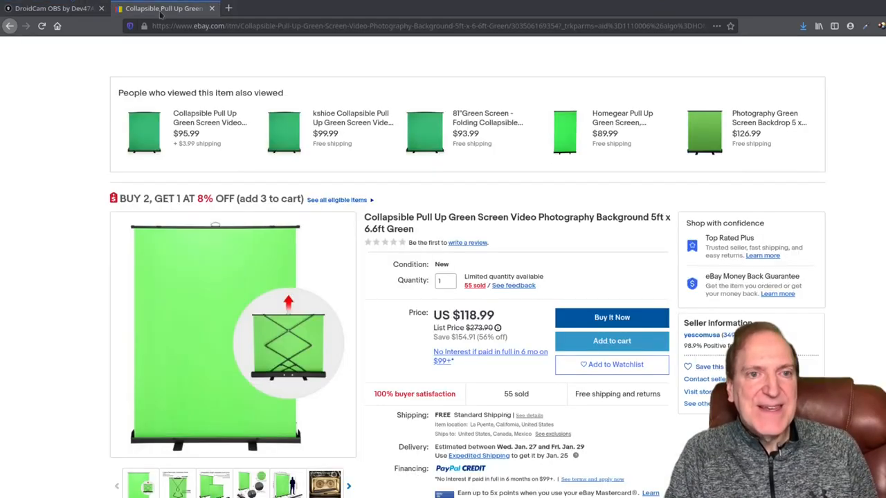
pyautogui.moveTo(176, 233)
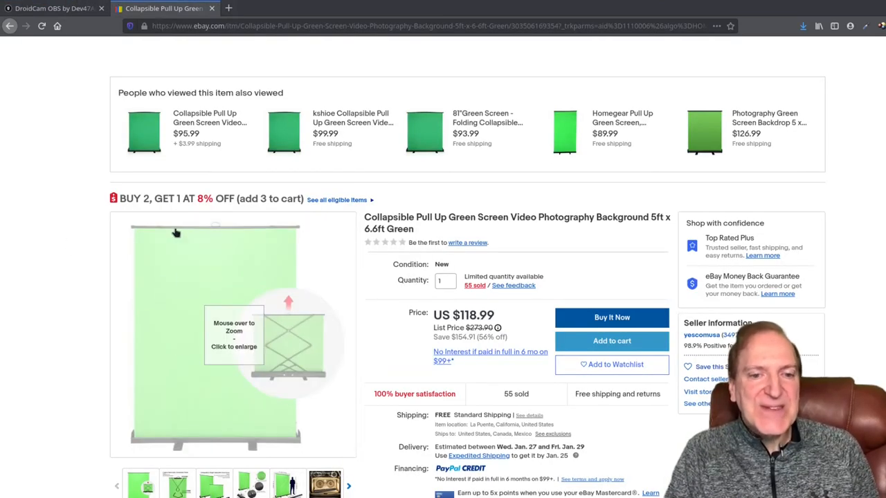
pyautogui.moveTo(176, 274)
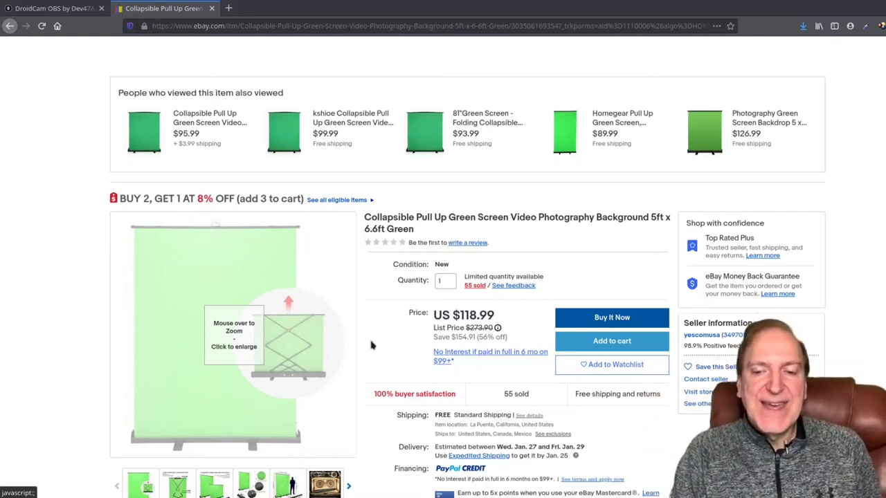
pyautogui.moveTo(503, 299)
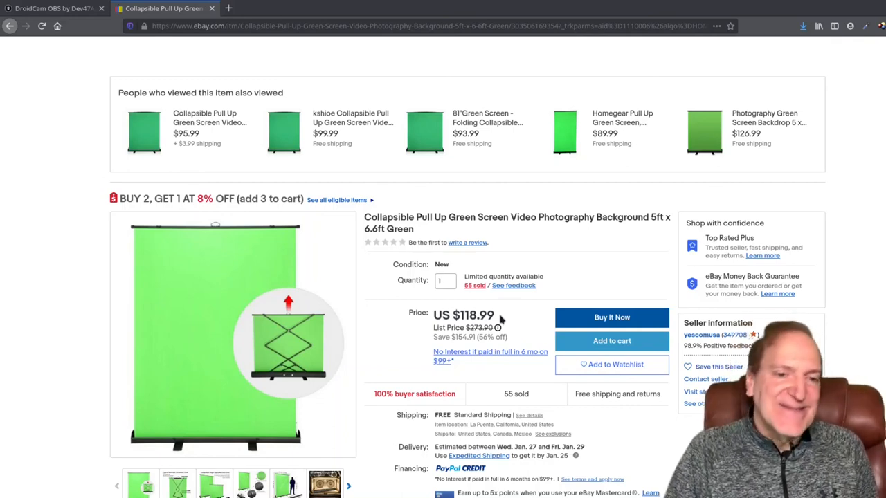
pyautogui.moveTo(81, 228)
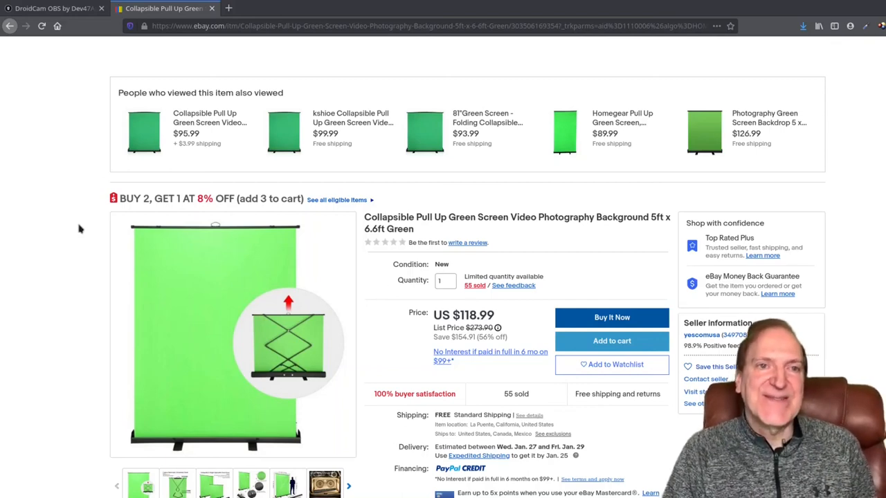
pyautogui.moveTo(60, 180)
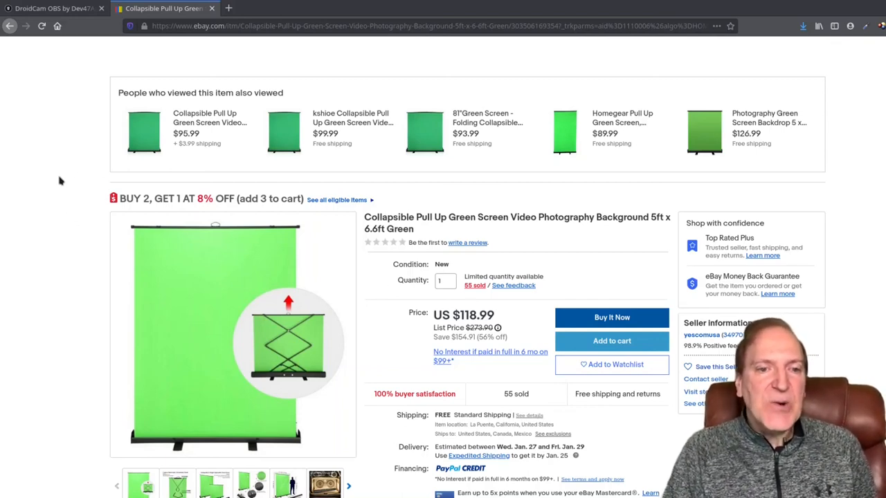